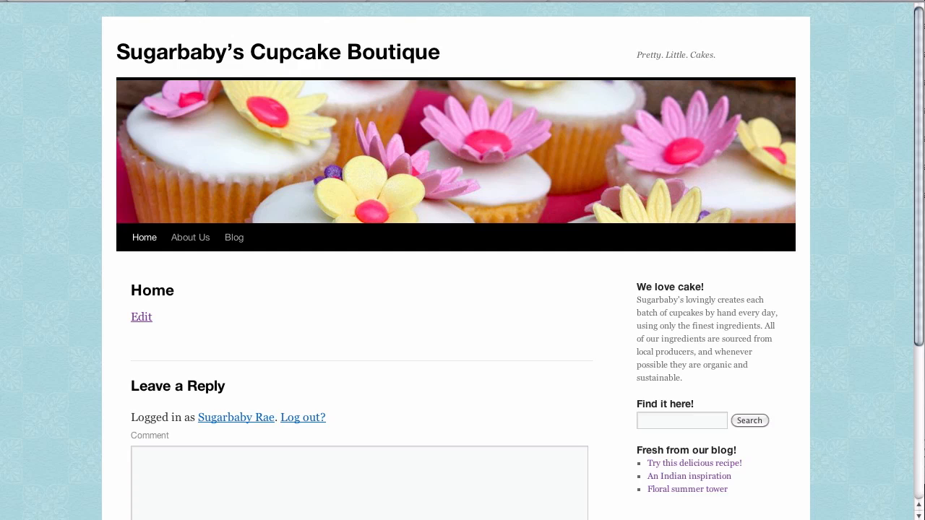
{"action": "mouse_move", "coordinate": [254, 337]}
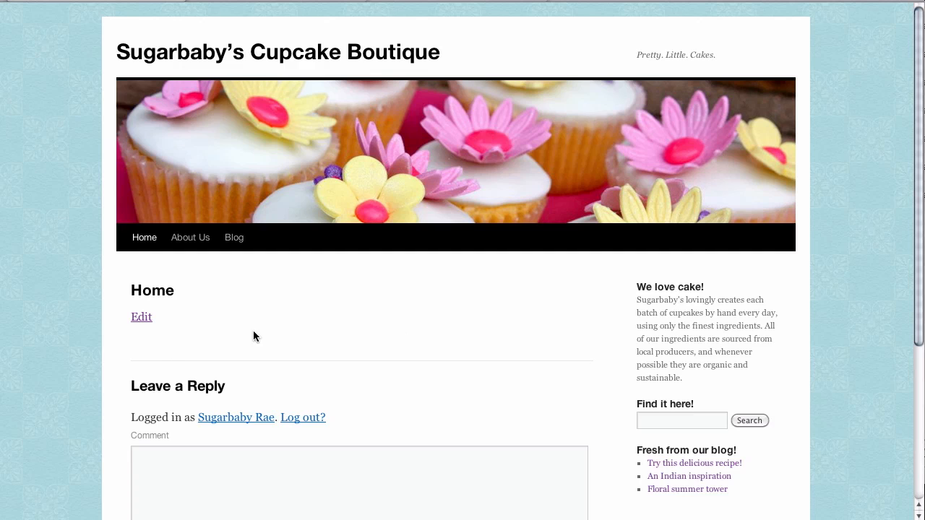
- Open the Home page for editing and place the cursor in its empty body
{"action": "left_click", "coordinate": [141, 317]}
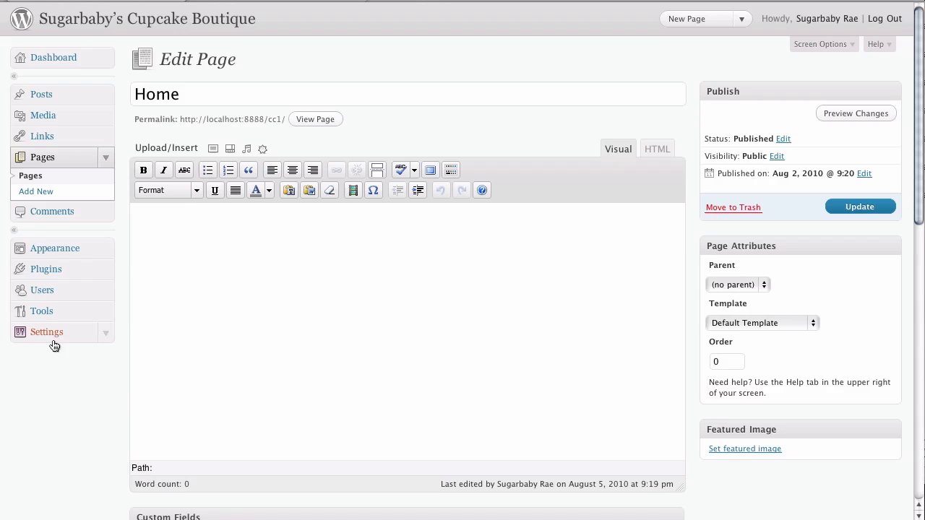
{"action": "mouse_move", "coordinate": [165, 161]}
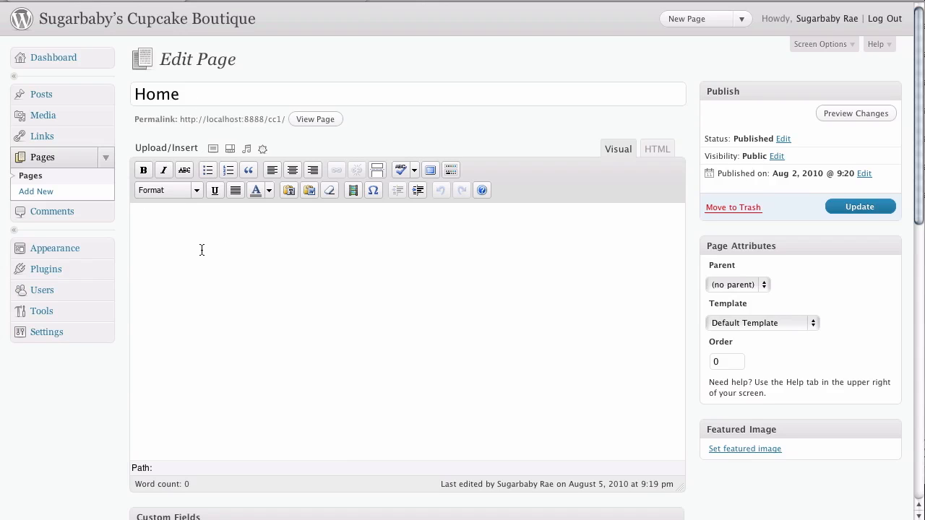
{"action": "mouse_move", "coordinate": [301, 349]}
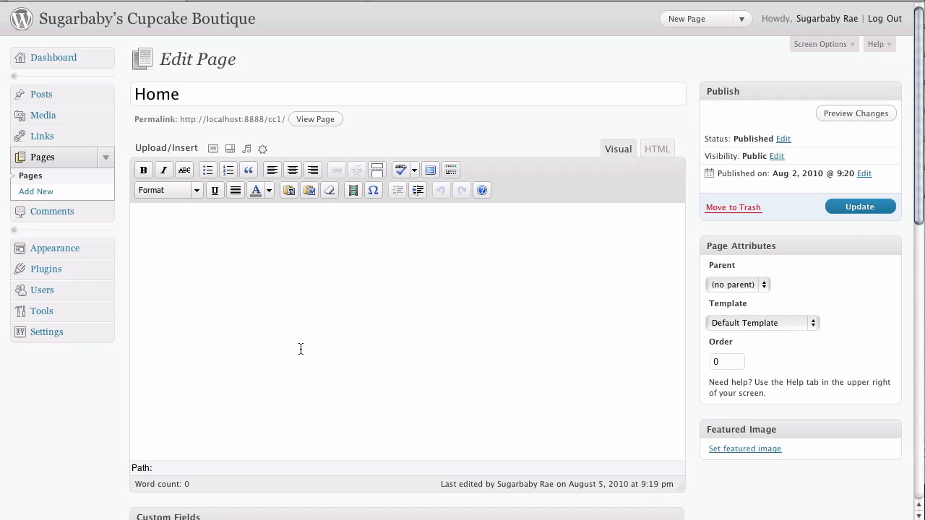
{"action": "mouse_move", "coordinate": [267, 285]}
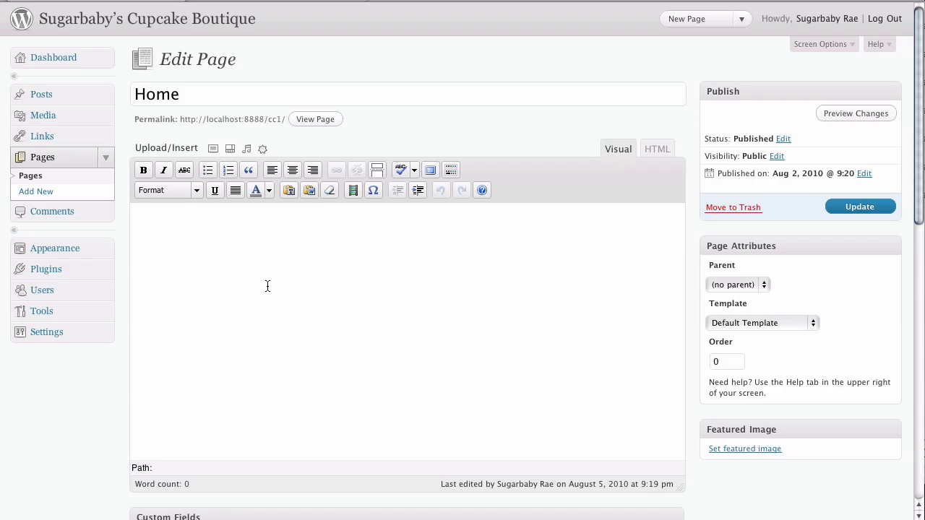
{"action": "left_click", "coordinate": [235, 262]}
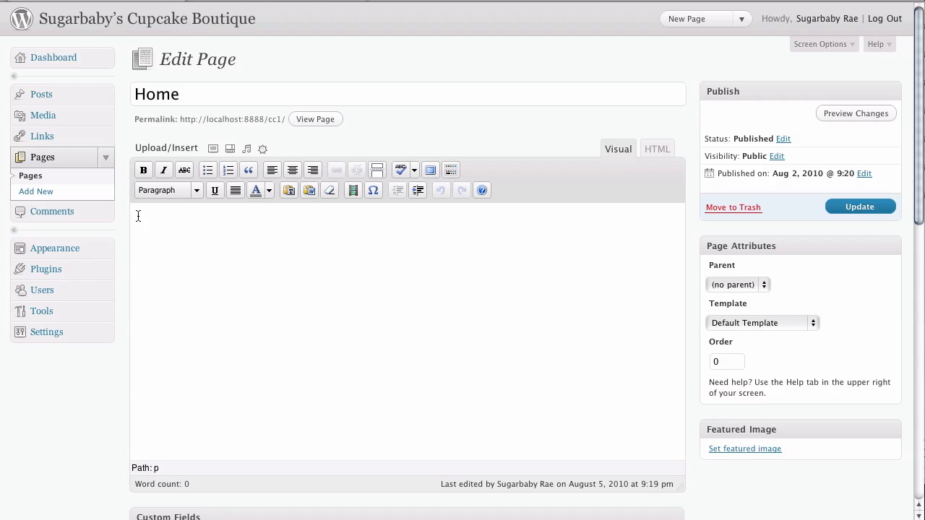
{"action": "mouse_move", "coordinate": [274, 285]}
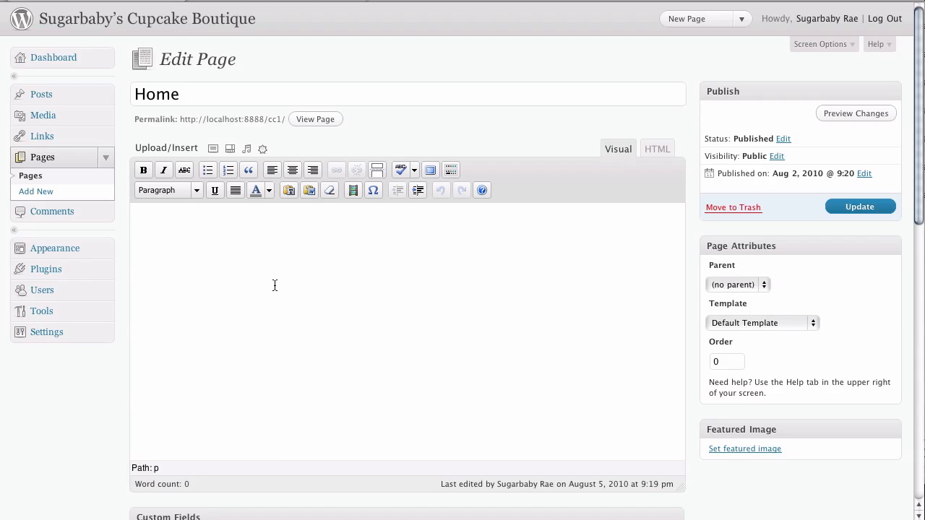
{"action": "mouse_move", "coordinate": [133, 436]}
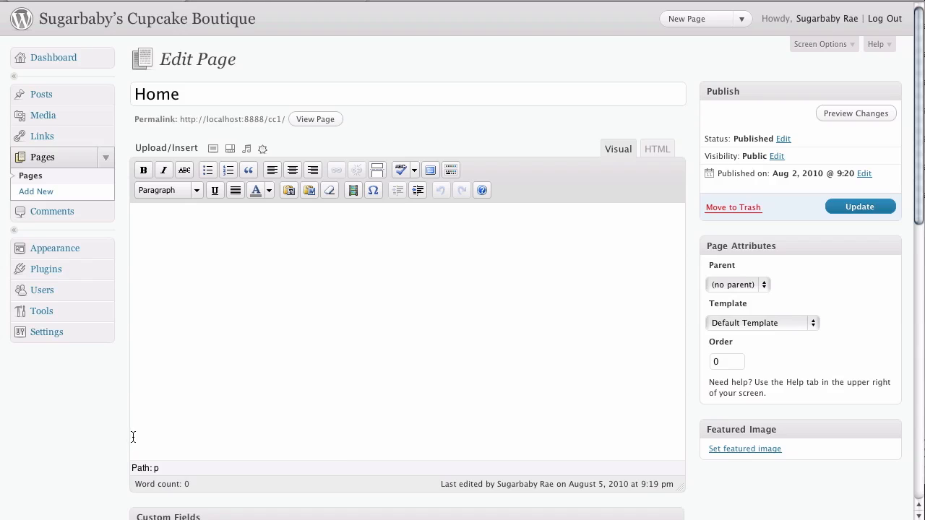
{"action": "mouse_move", "coordinate": [120, 436]}
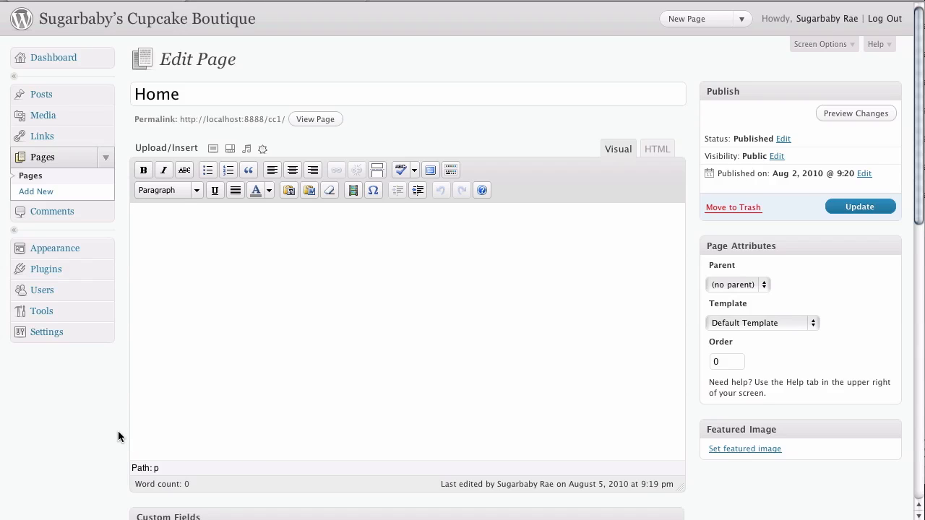
{"action": "mouse_move", "coordinate": [121, 423]}
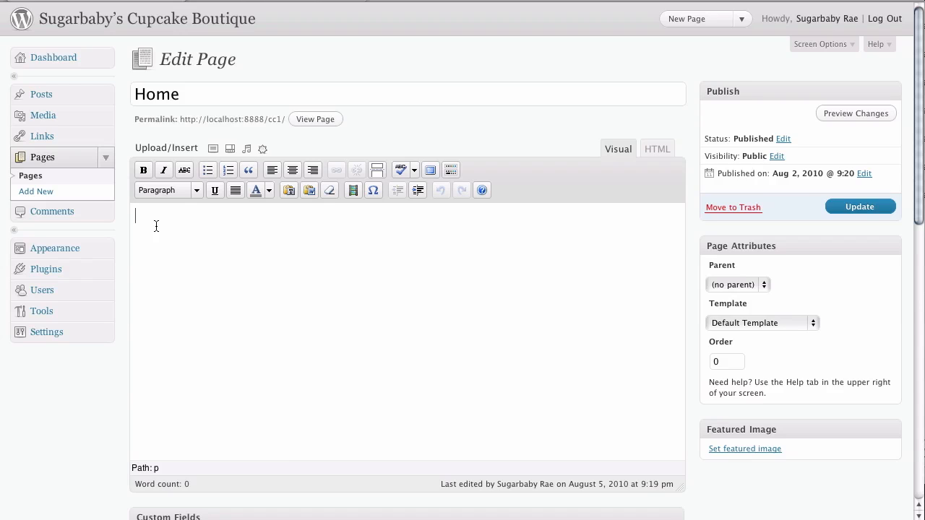
{"action": "mouse_move", "coordinate": [519, 381]}
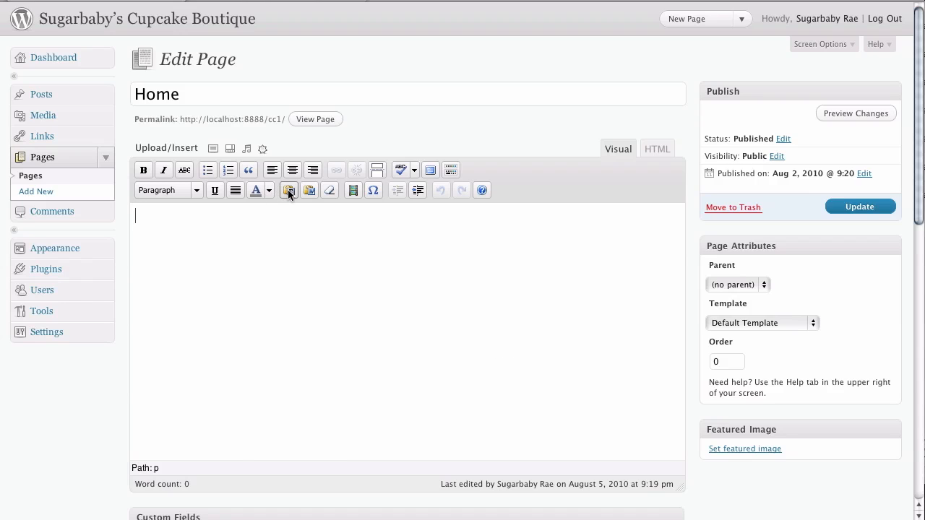
{"action": "mouse_move", "coordinate": [289, 191]}
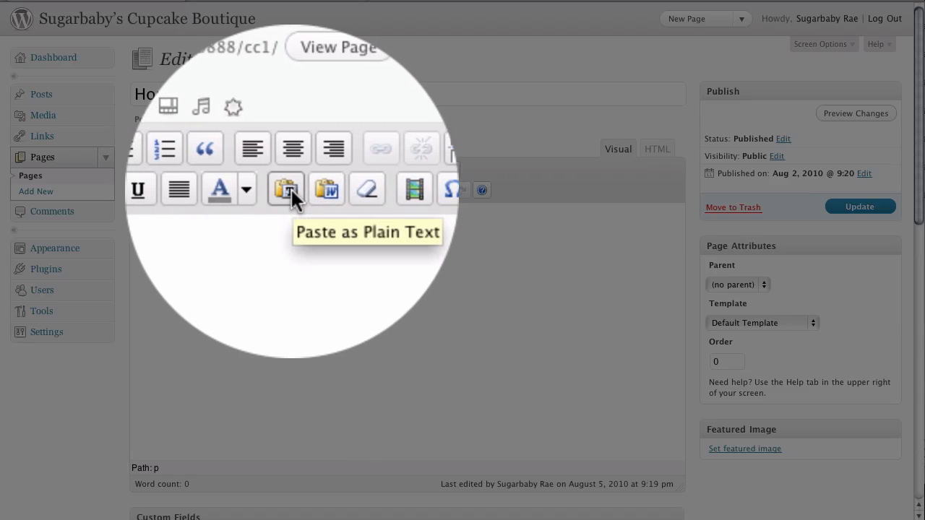
- Paste the welcome and Sustainable Ingredients copy into the page as plain text
{"action": "left_click", "coordinate": [286, 189]}
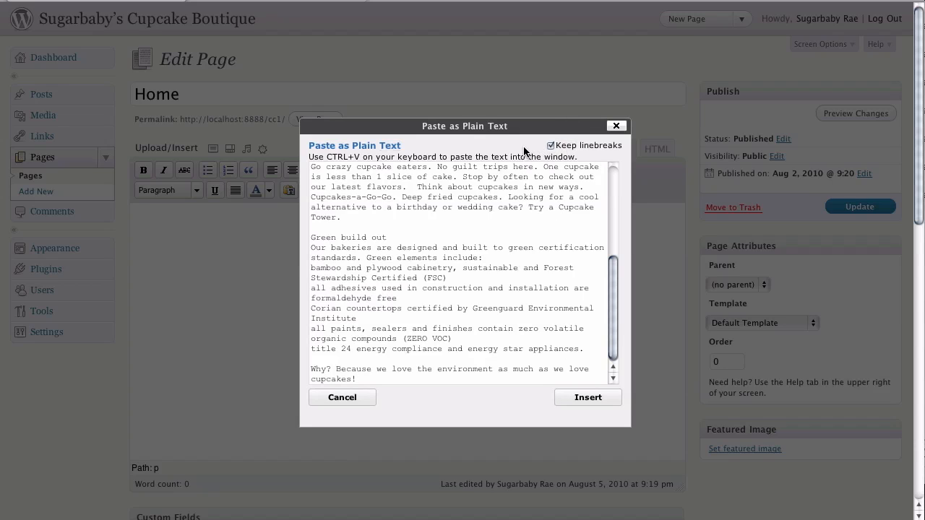
{"action": "mouse_move", "coordinate": [587, 397]}
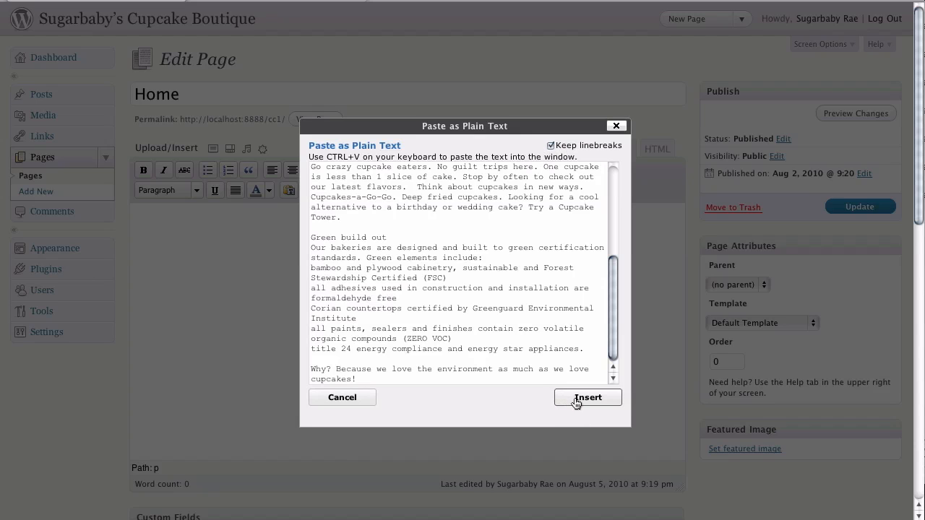
{"action": "left_click", "coordinate": [587, 397]}
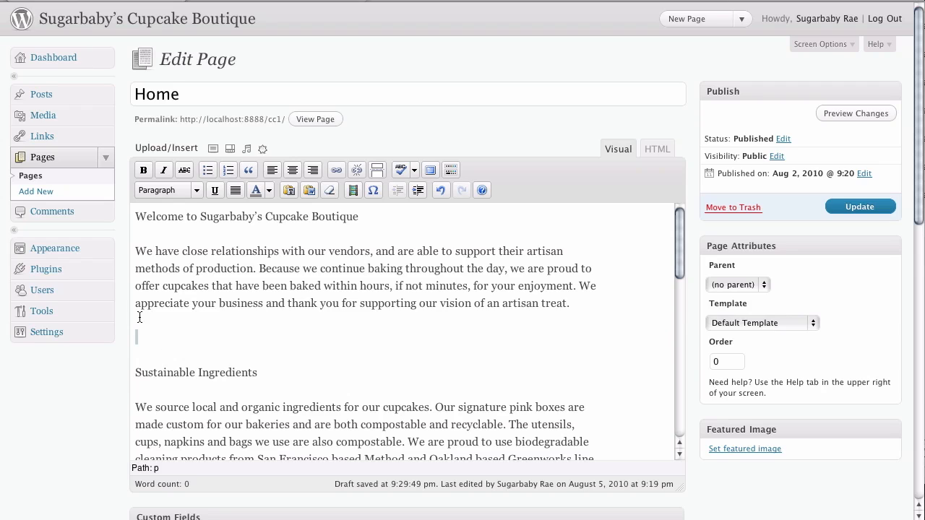
{"action": "mouse_move", "coordinate": [332, 342]}
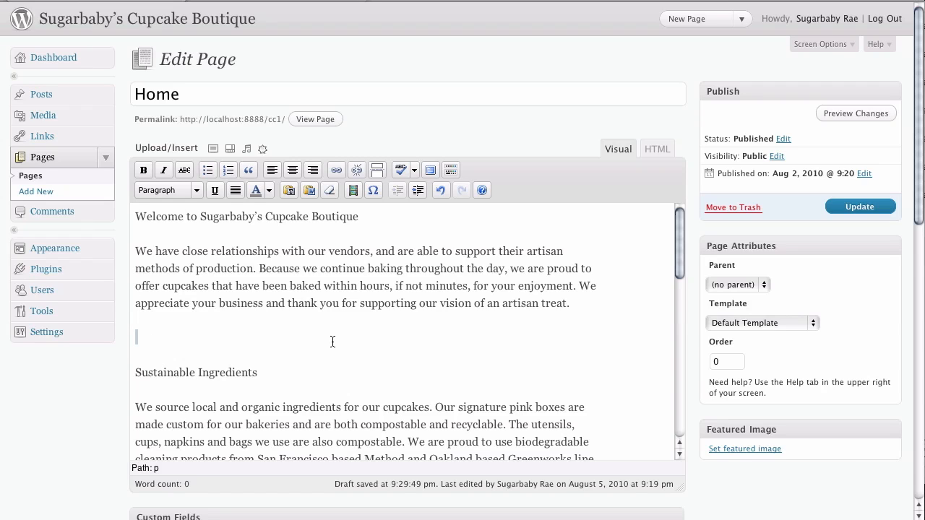
{"action": "mouse_move", "coordinate": [631, 302]}
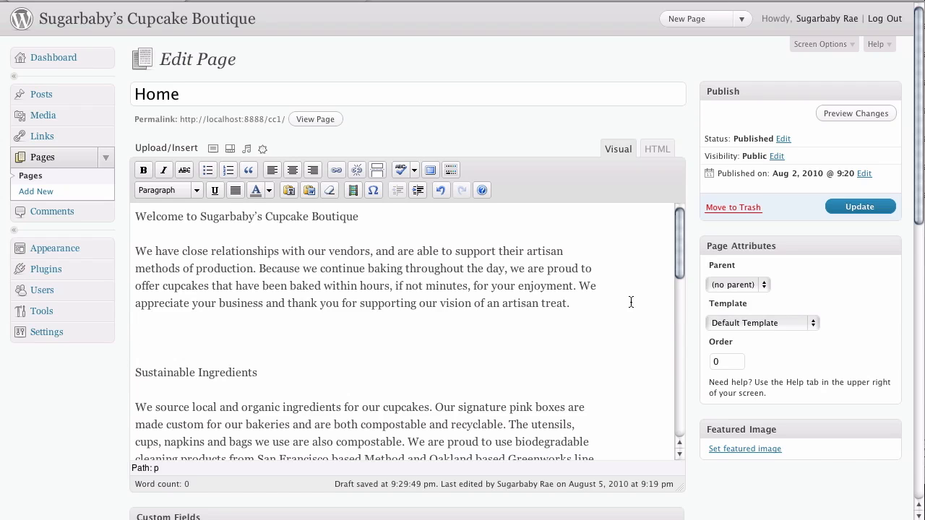
{"action": "mouse_move", "coordinate": [776, 230]}
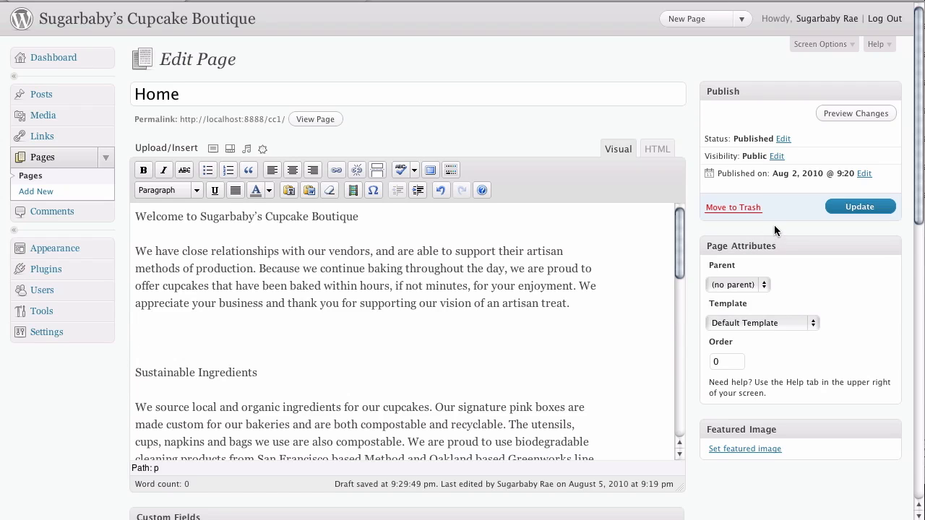
- Update the Home page to save the pasted boutique copy
{"action": "left_click", "coordinate": [860, 206]}
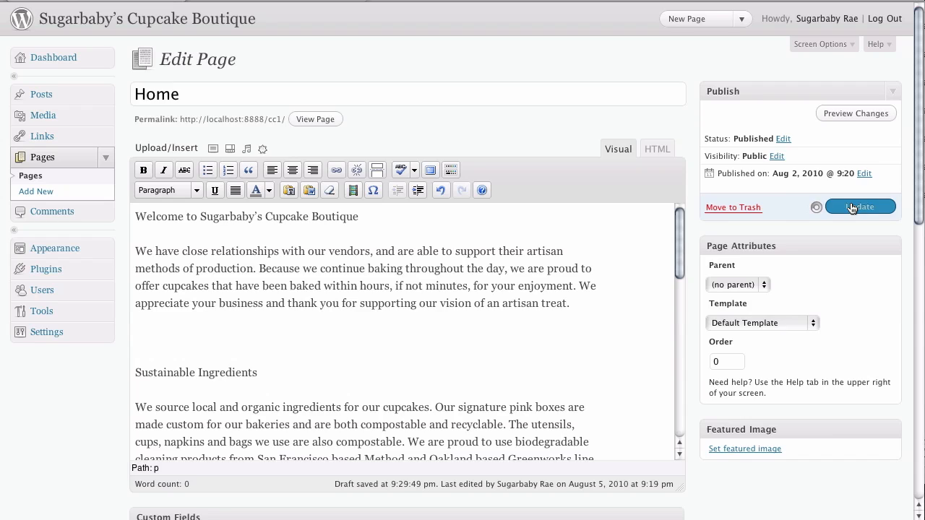
{"action": "left_click", "coordinate": [860, 207]}
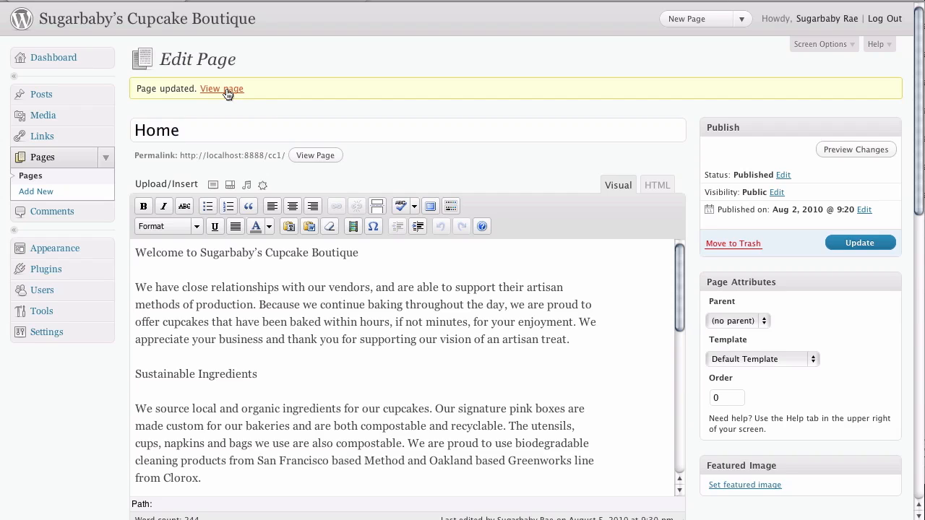
- View the updated Home page live and scroll through the boutique copy
{"action": "left_click", "coordinate": [222, 88]}
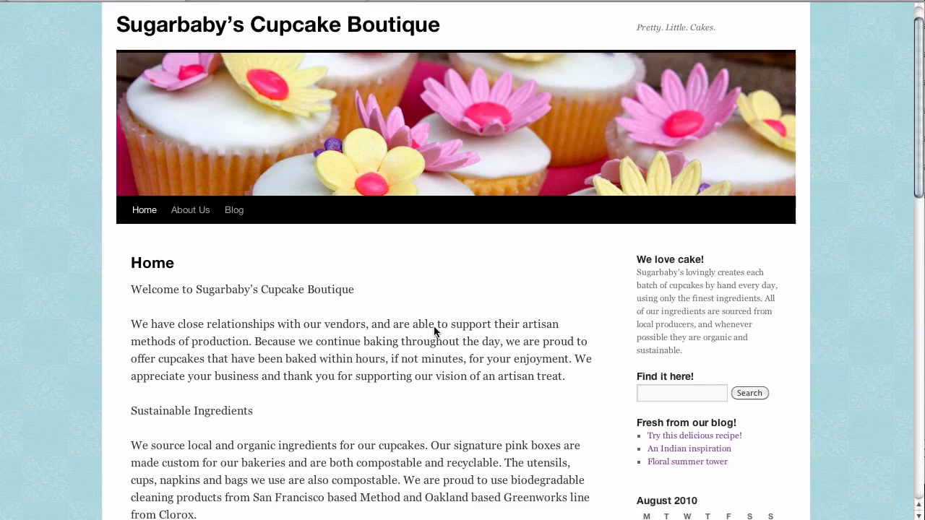
{"action": "scroll", "scroll_direction": "down", "scroll_amount": 3}
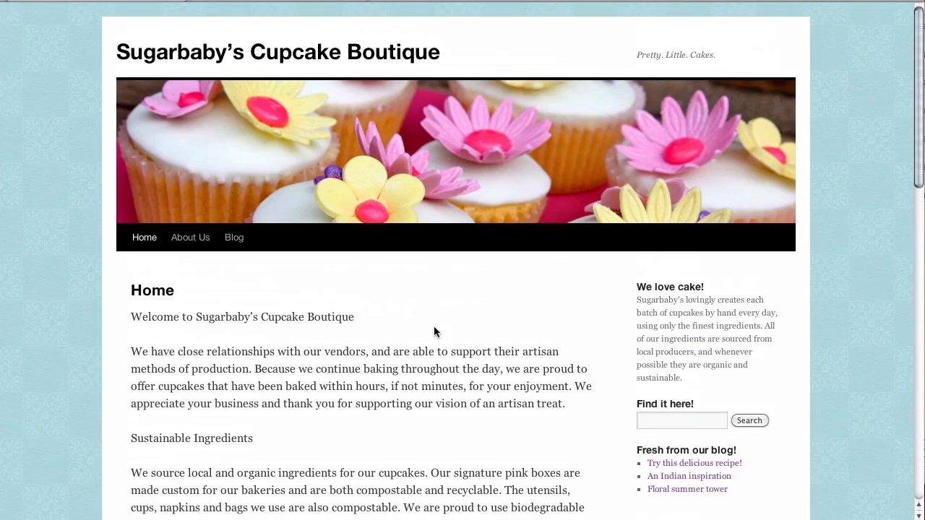
{"action": "scroll", "scroll_direction": "down", "scroll_amount": 3}
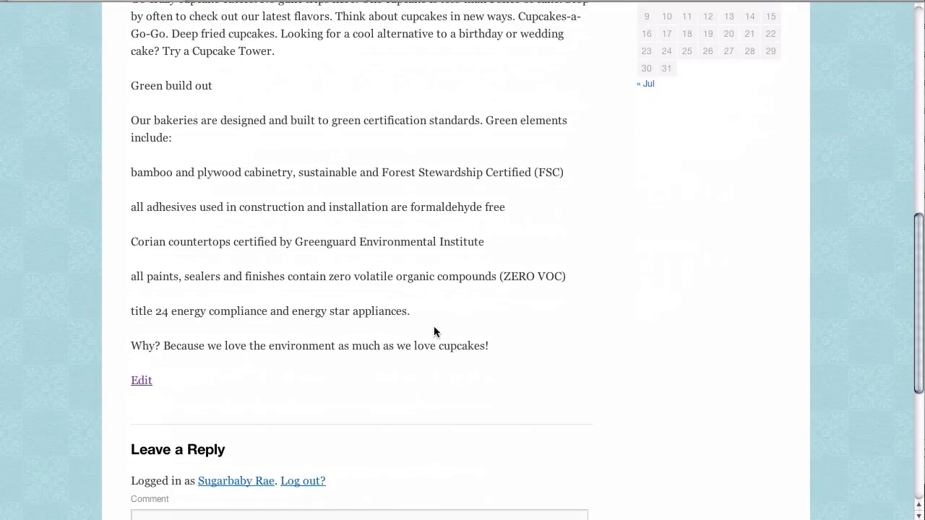
{"action": "scroll", "scroll_direction": "up", "scroll_amount": 3}
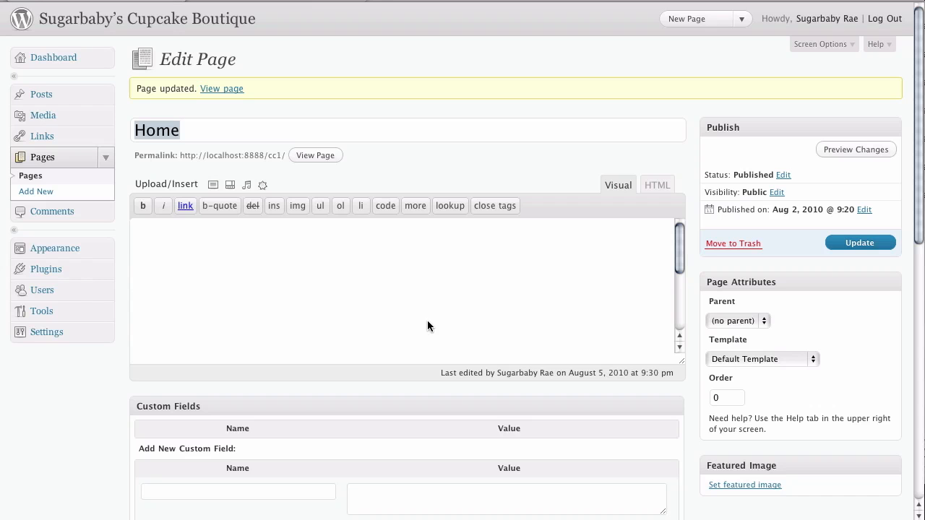
- Inspect the page content as HTML markup and click into the Sustainable Ingredients text
{"action": "left_click", "coordinate": [617, 185]}
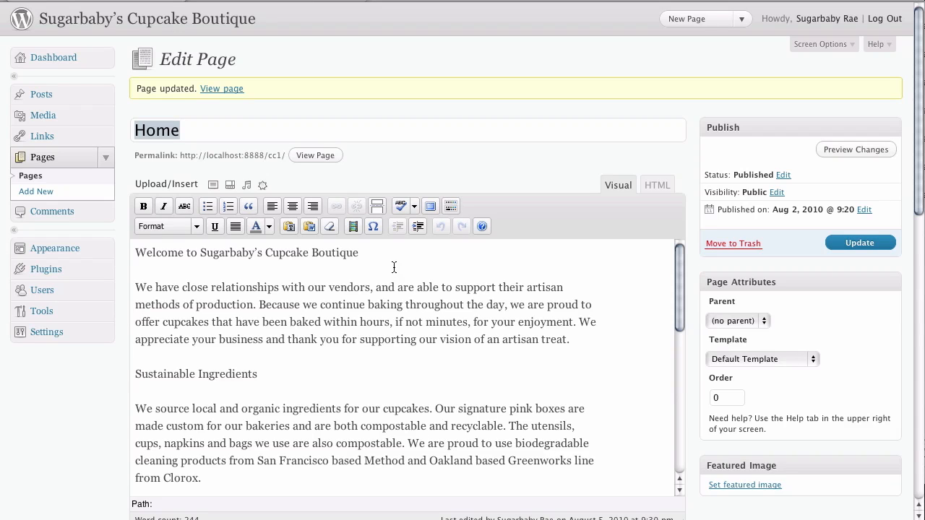
{"action": "mouse_move", "coordinate": [215, 276]}
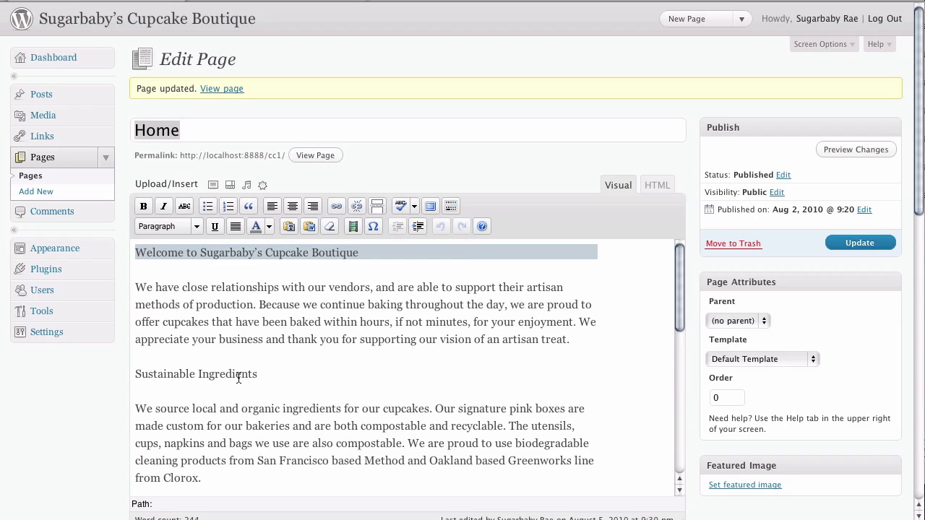
{"action": "mouse_move", "coordinate": [294, 377]}
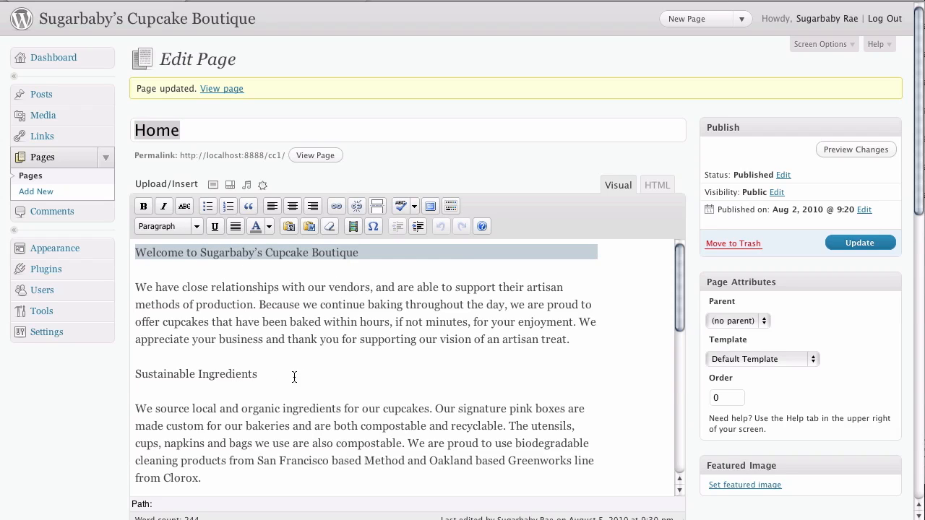
{"action": "left_click", "coordinate": [257, 374]}
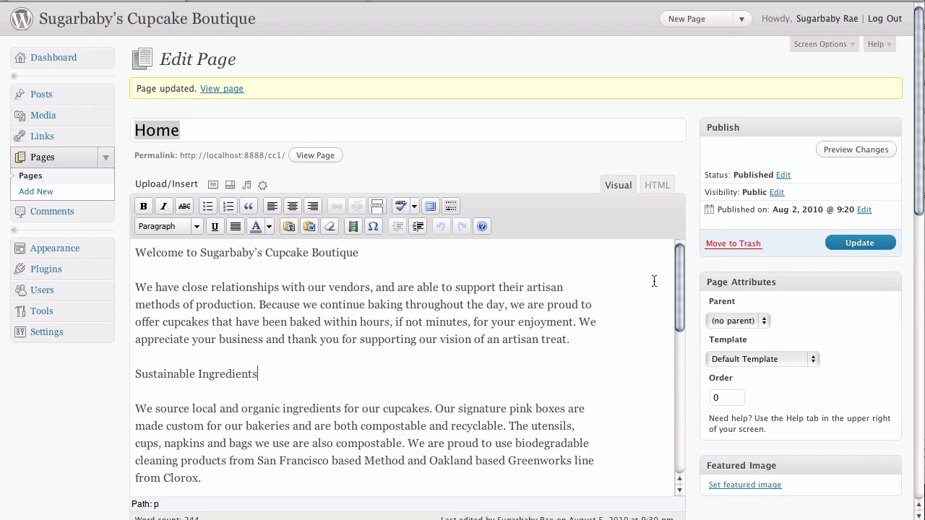
{"action": "scroll", "scroll_direction": "down", "scroll_amount": 3}
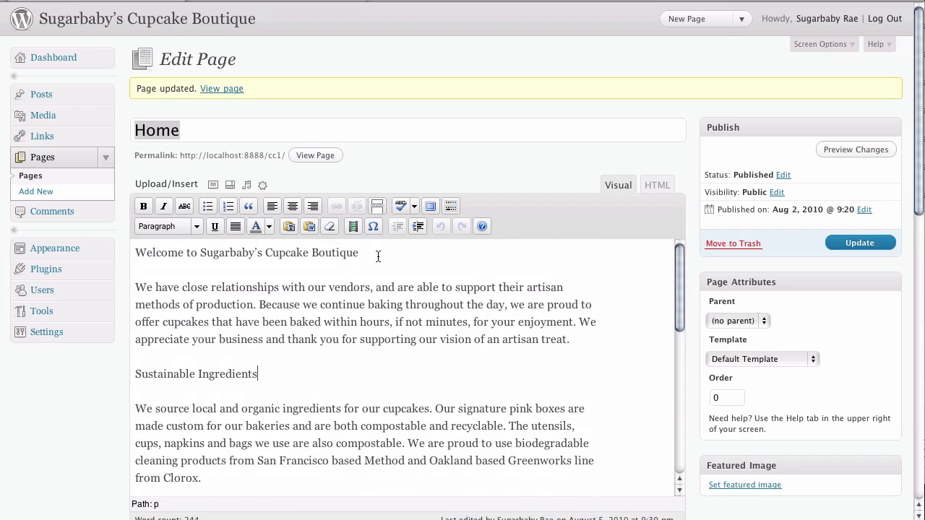
- Select the 'Welcome to Sugarbaby's Cupcake Boutique' line and format it as Heading 1
{"action": "double_click", "coordinate": [288, 253]}
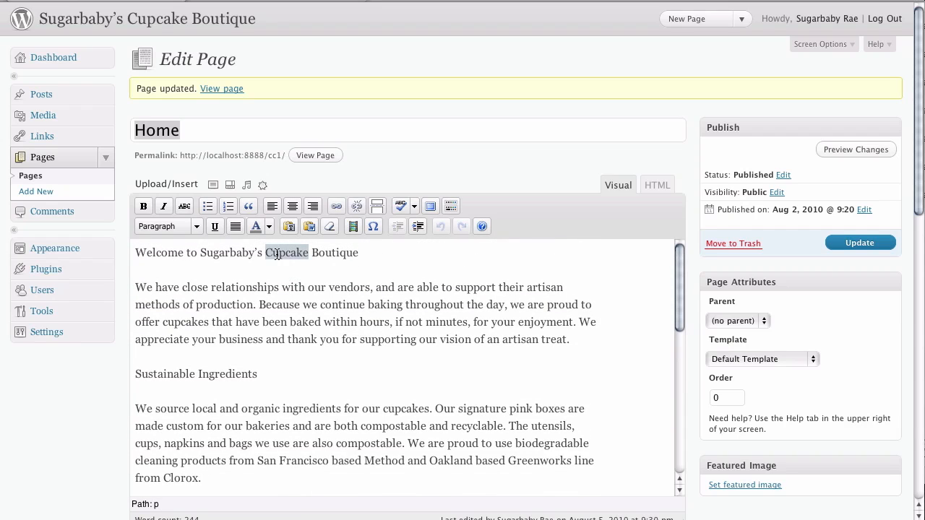
{"action": "triple_click", "coordinate": [246, 253]}
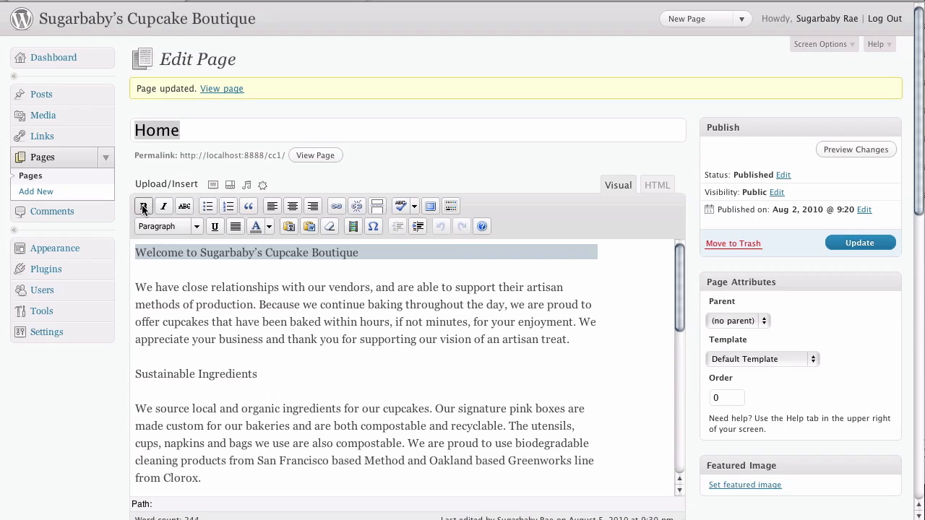
{"action": "mouse_move", "coordinate": [143, 206]}
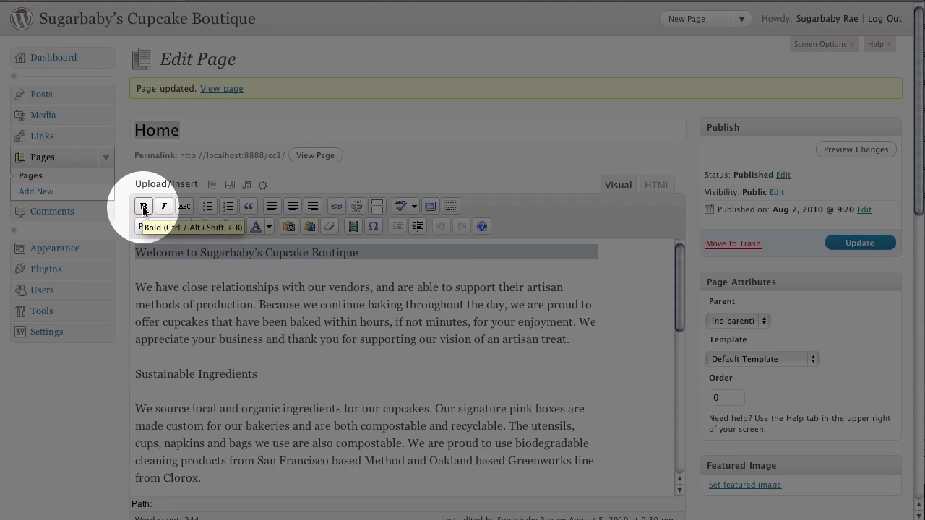
{"action": "left_click", "coordinate": [144, 206]}
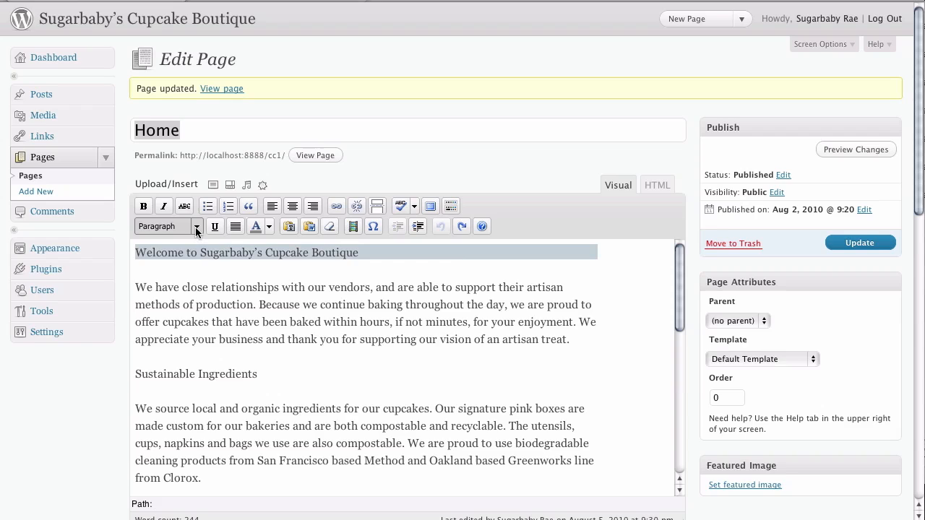
{"action": "left_click", "coordinate": [197, 226]}
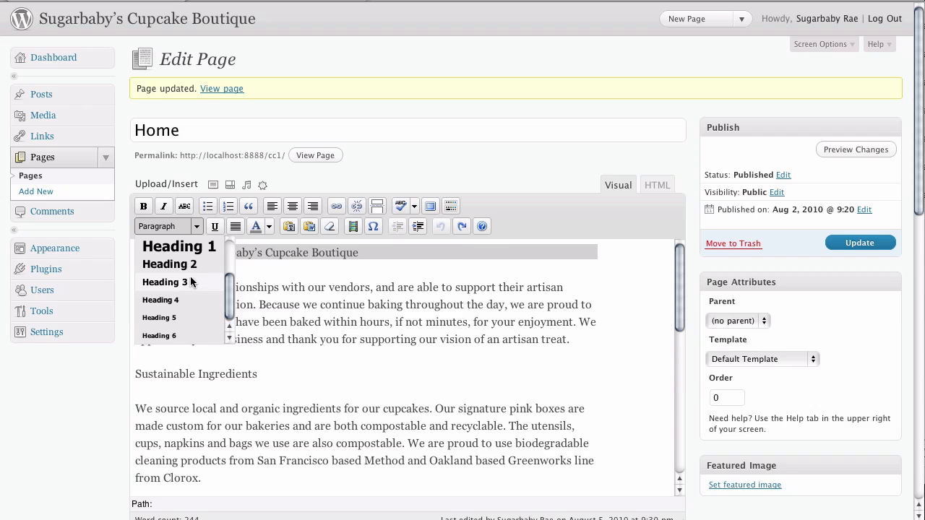
{"action": "left_click", "coordinate": [860, 242]}
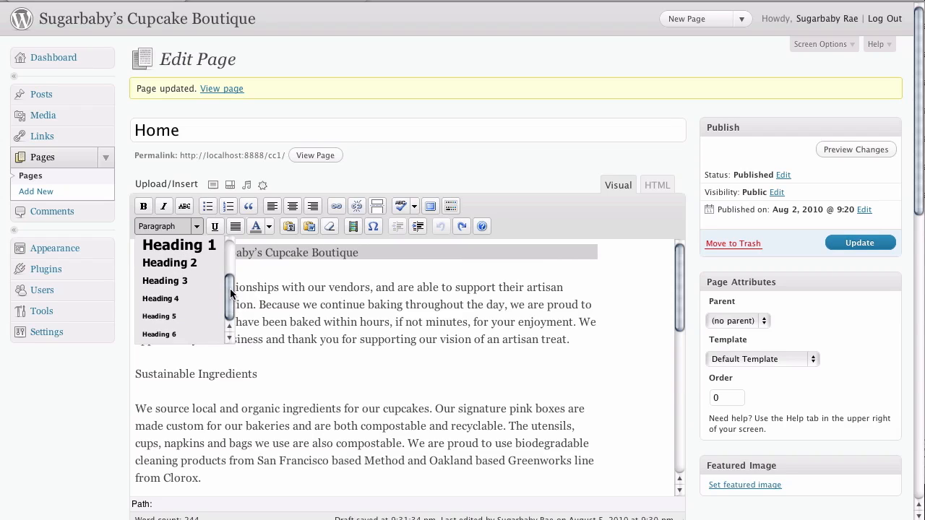
{"action": "mouse_move", "coordinate": [159, 322]}
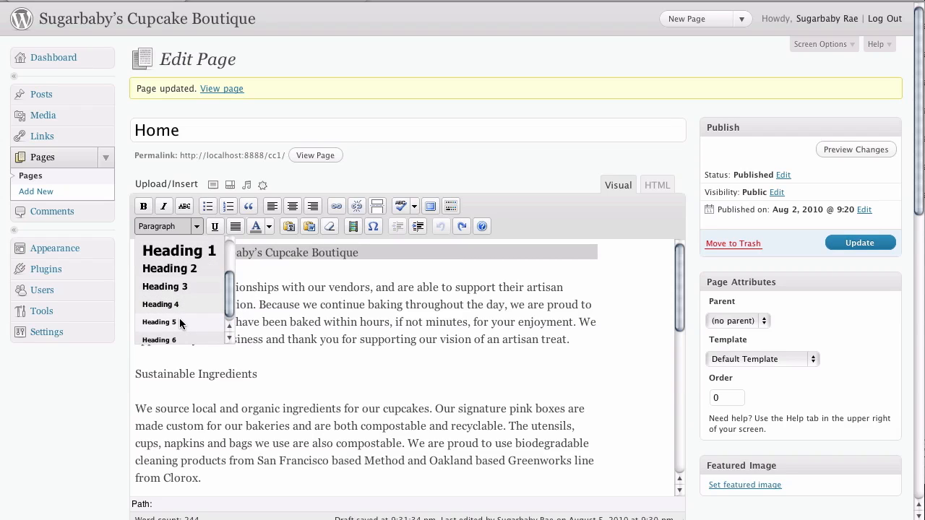
{"action": "mouse_move", "coordinate": [170, 268]}
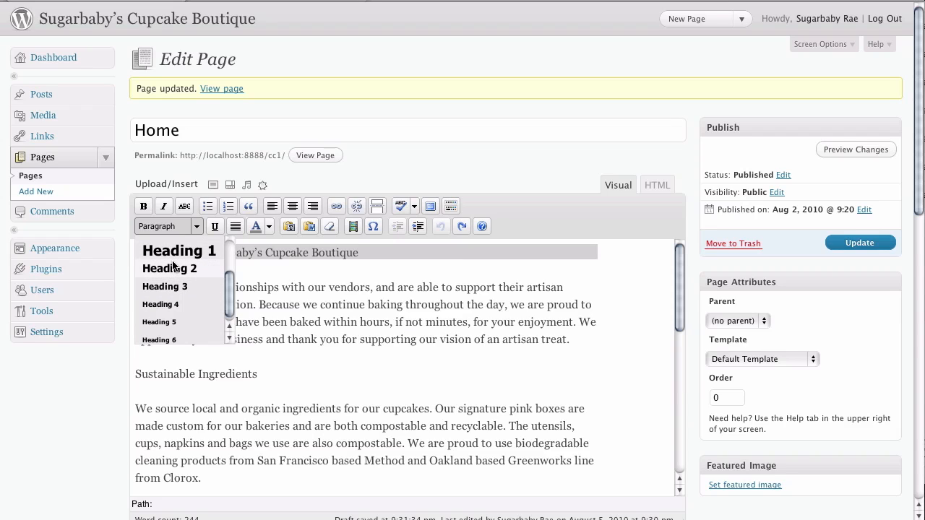
{"action": "mouse_move", "coordinate": [179, 251]}
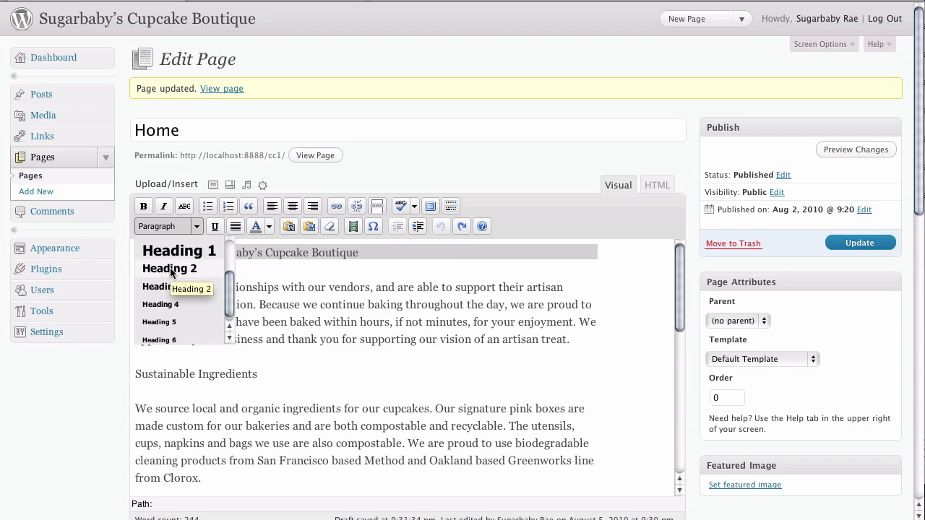
{"action": "mouse_move", "coordinate": [164, 287]}
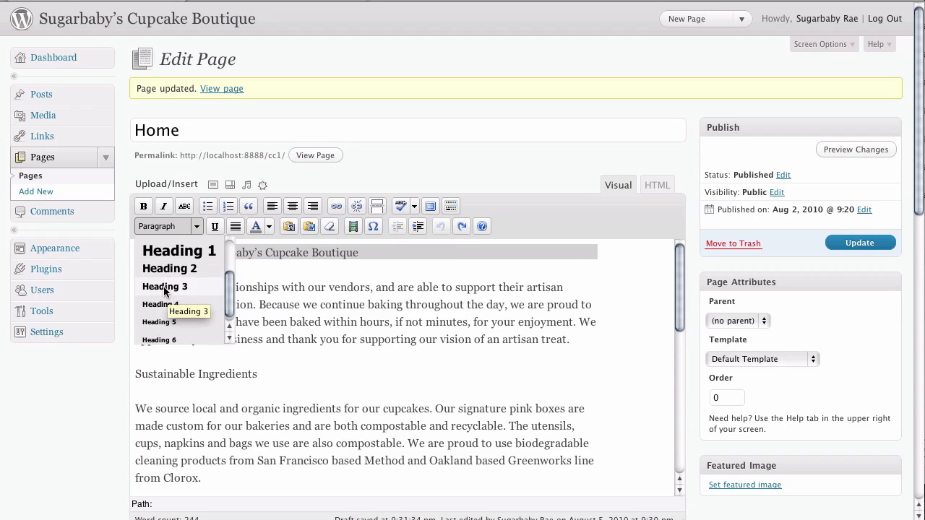
{"action": "mouse_move", "coordinate": [179, 251]}
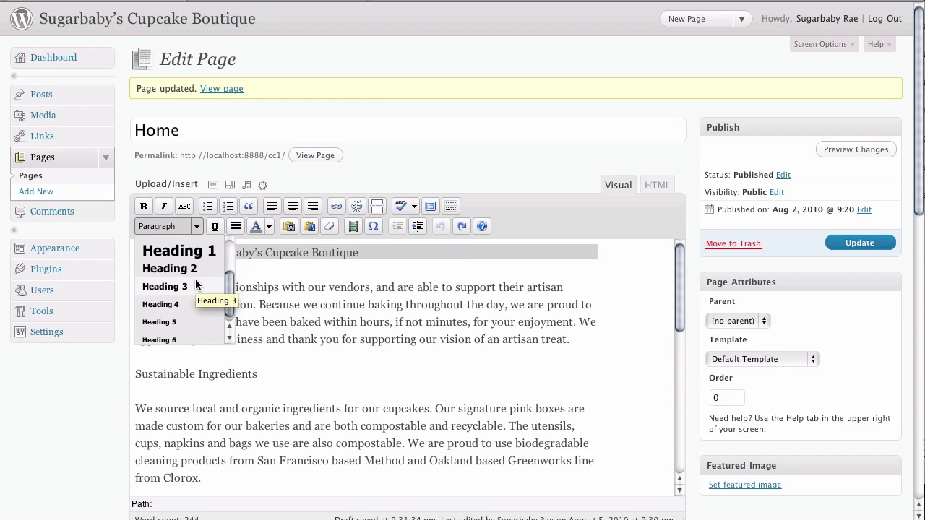
{"action": "mouse_move", "coordinate": [170, 268]}
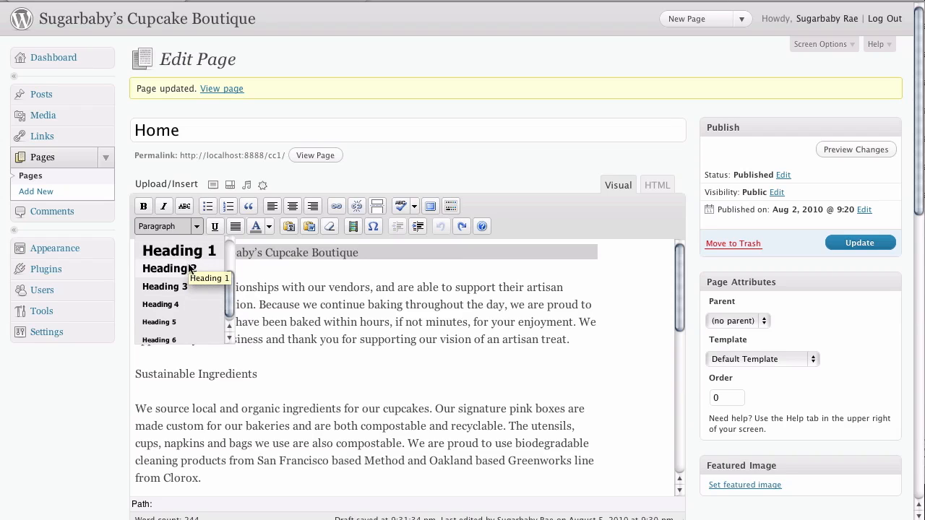
{"action": "mouse_move", "coordinate": [164, 286]}
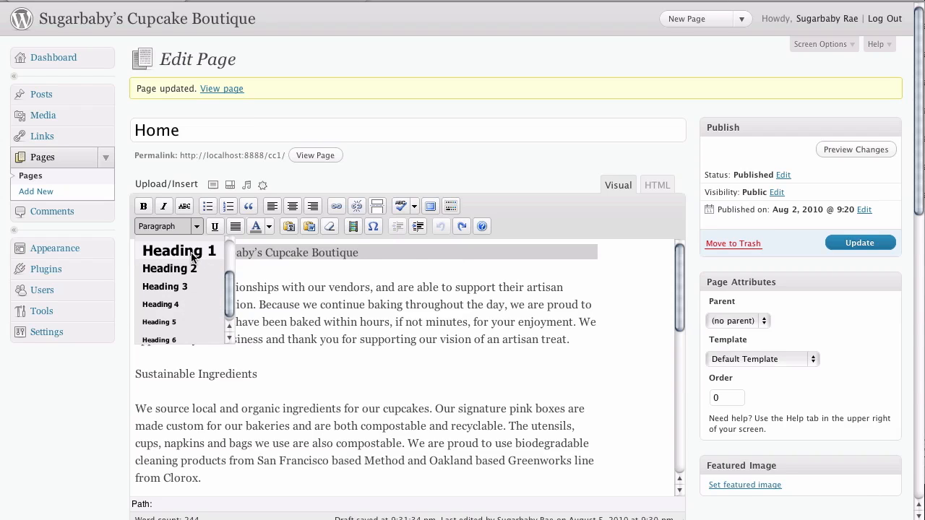
{"action": "left_click", "coordinate": [178, 251]}
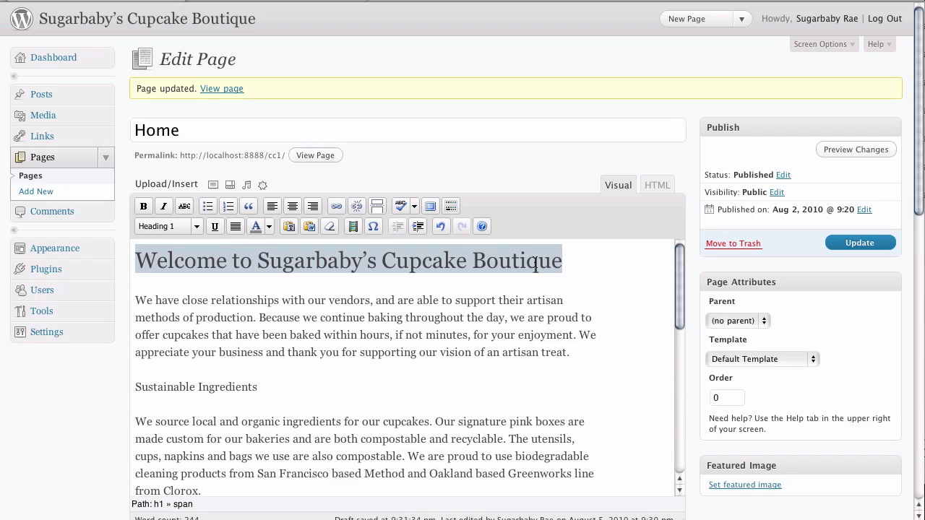
- Select the Sustainable Ingredients line and make it bold
{"action": "left_click", "coordinate": [570, 261]}
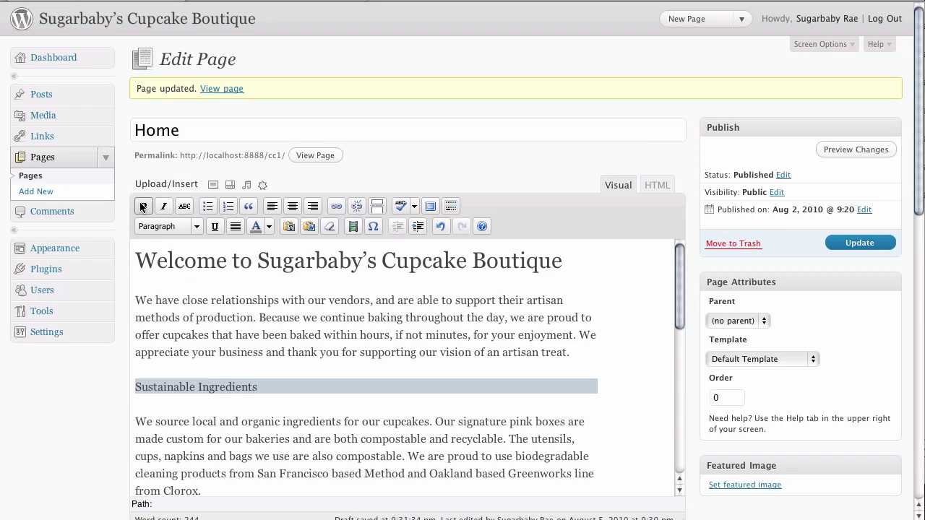
{"action": "left_click", "coordinate": [143, 206]}
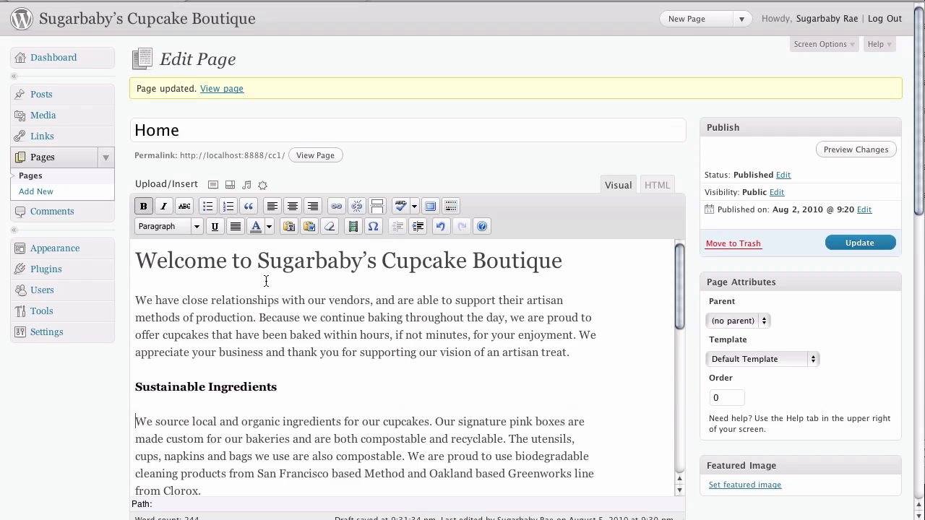
{"action": "mouse_move", "coordinate": [220, 263]}
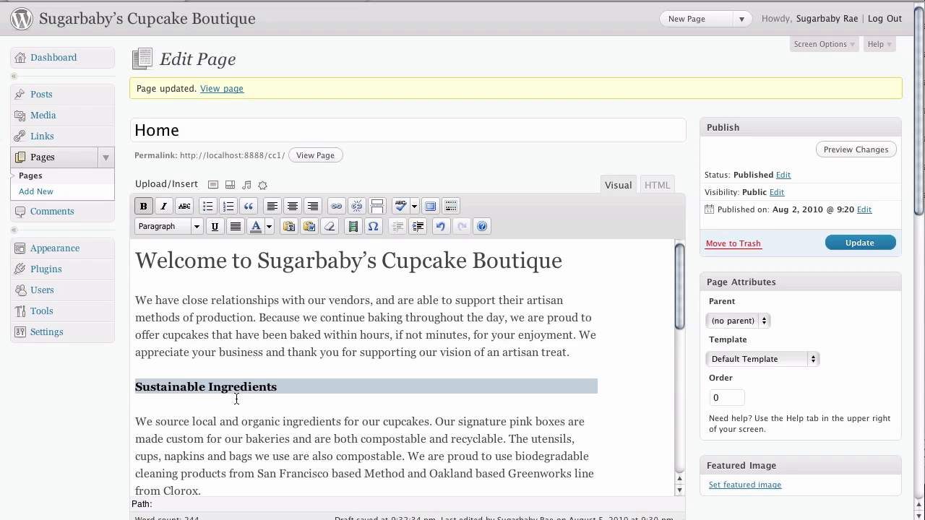
{"action": "mouse_move", "coordinate": [196, 226]}
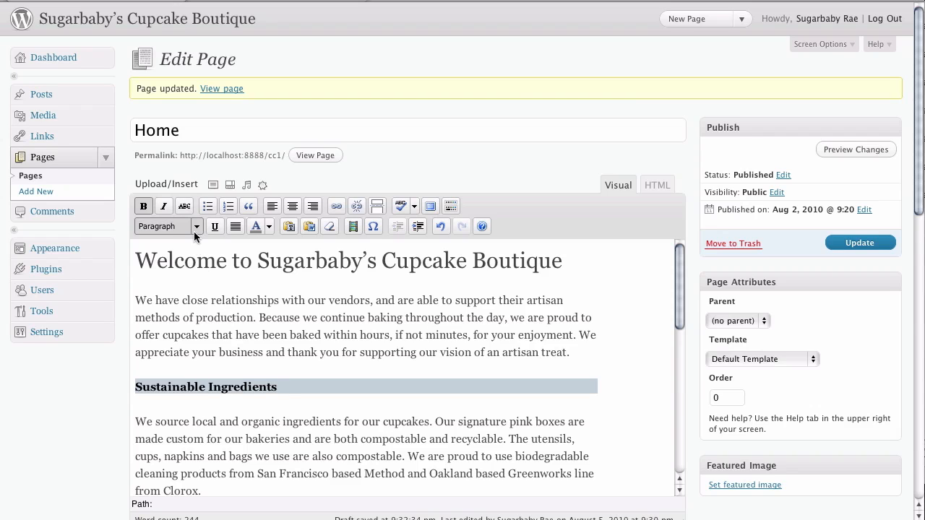
{"action": "left_click", "coordinate": [197, 226]}
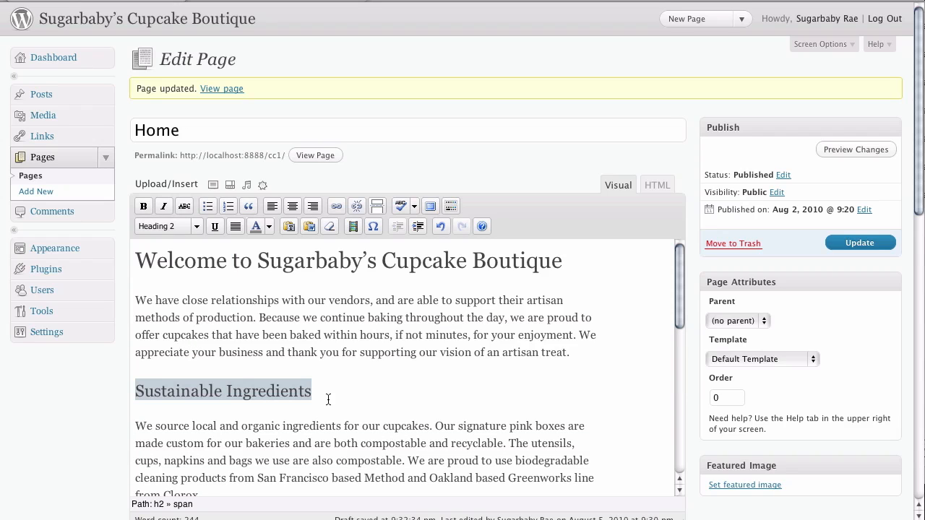
{"action": "left_click", "coordinate": [274, 390]}
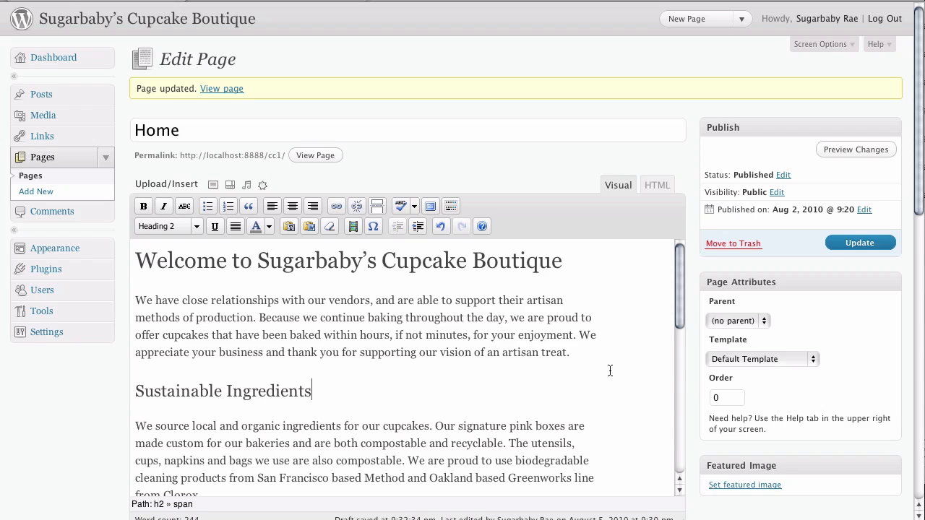
{"action": "mouse_move", "coordinate": [547, 390]}
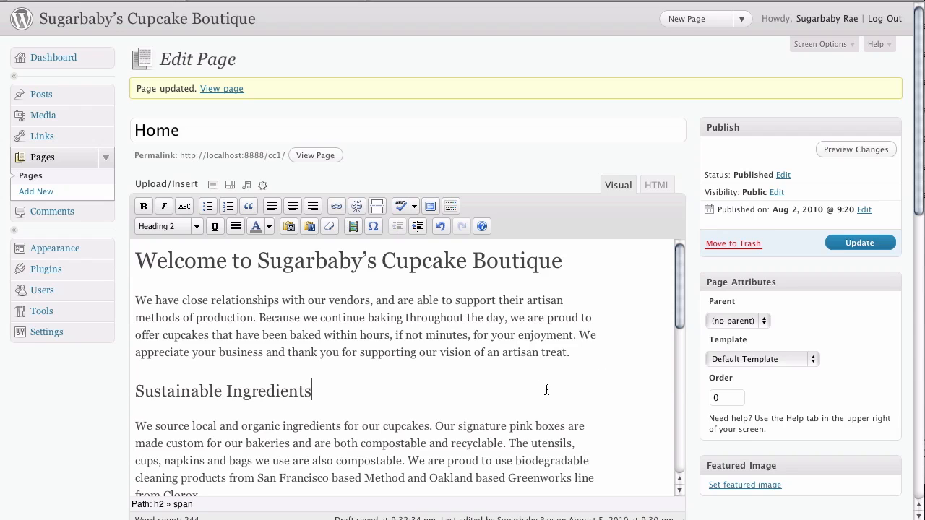
{"action": "scroll", "scroll_direction": "down", "scroll_amount": 3}
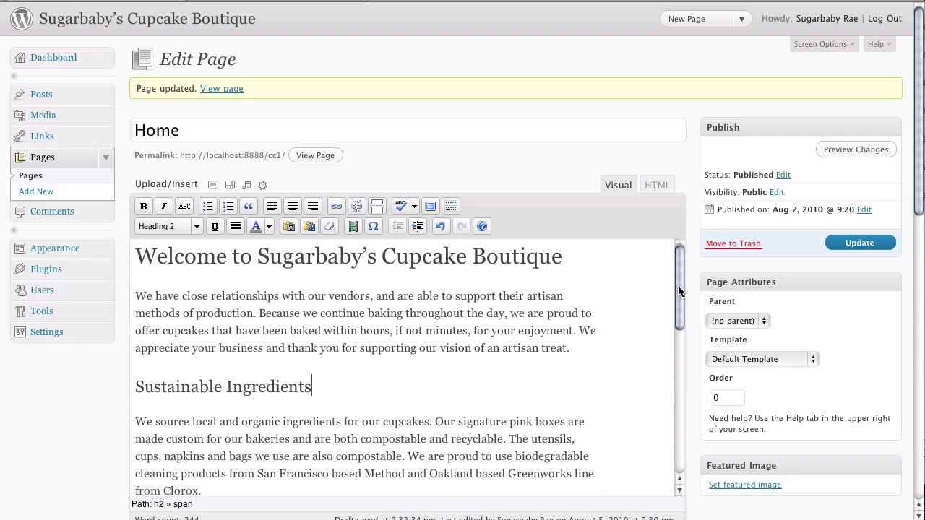
{"action": "scroll", "scroll_direction": "down", "scroll_amount": 3}
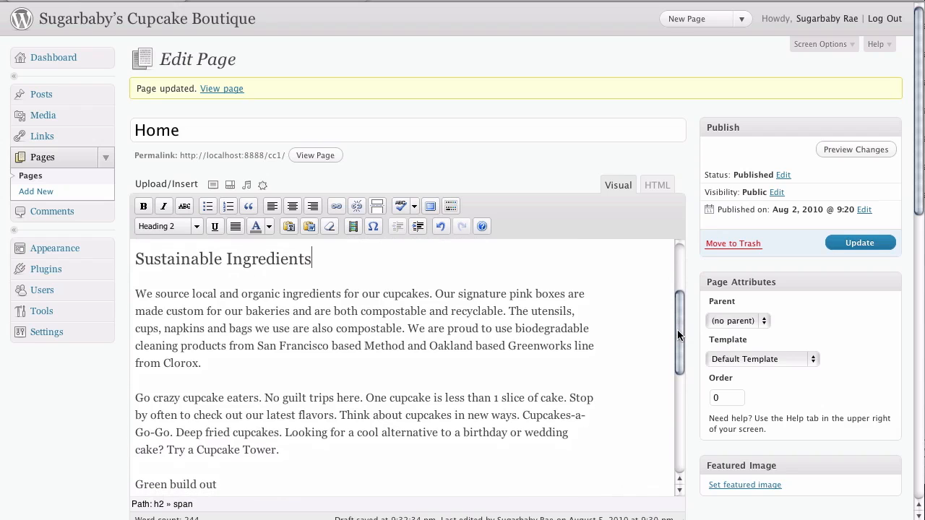
{"action": "scroll", "scroll_direction": "down", "scroll_amount": 3}
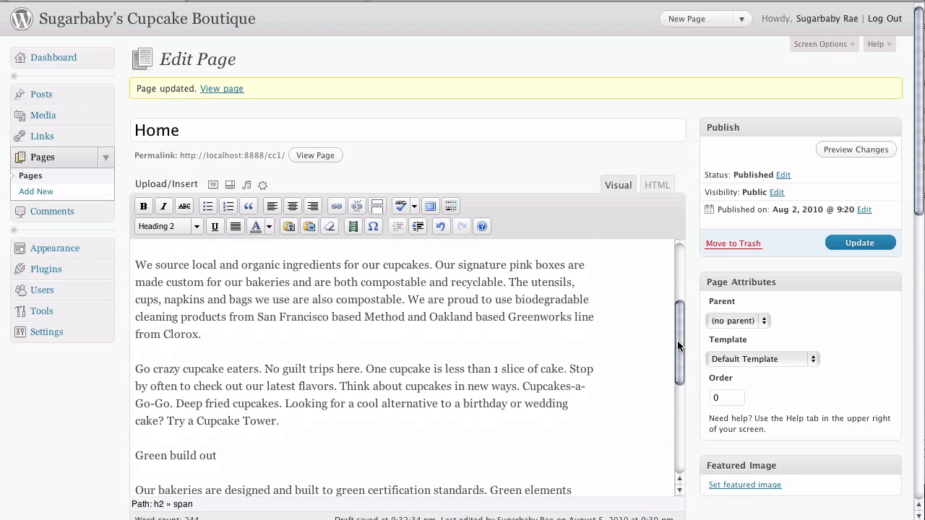
{"action": "scroll", "scroll_direction": "down", "scroll_amount": 3}
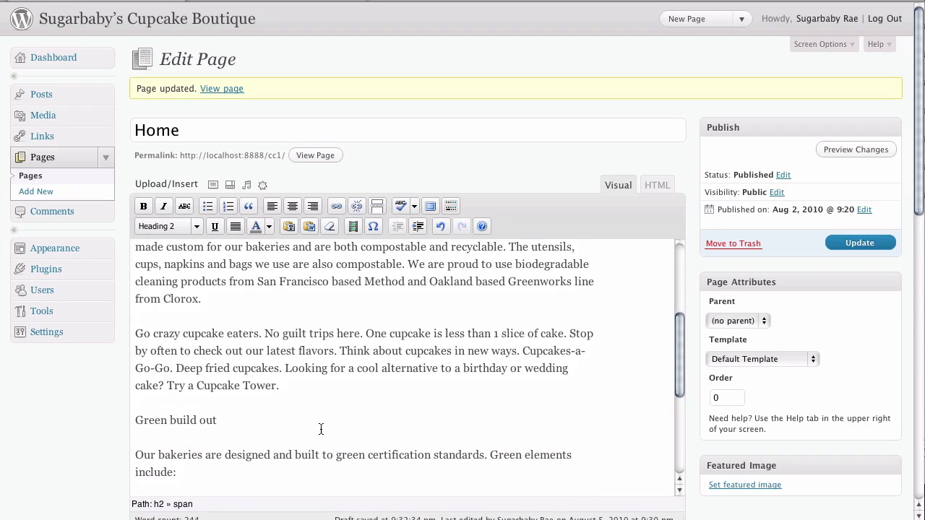
{"action": "triple_click", "coordinate": [176, 420]}
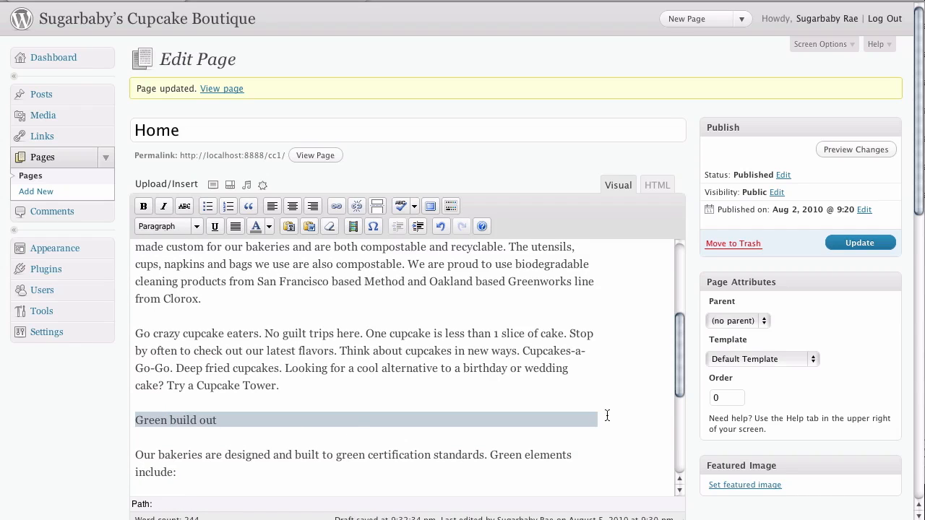
- Format the Green build out line as Heading 2
{"action": "scroll", "scroll_direction": "down", "scroll_amount": 3}
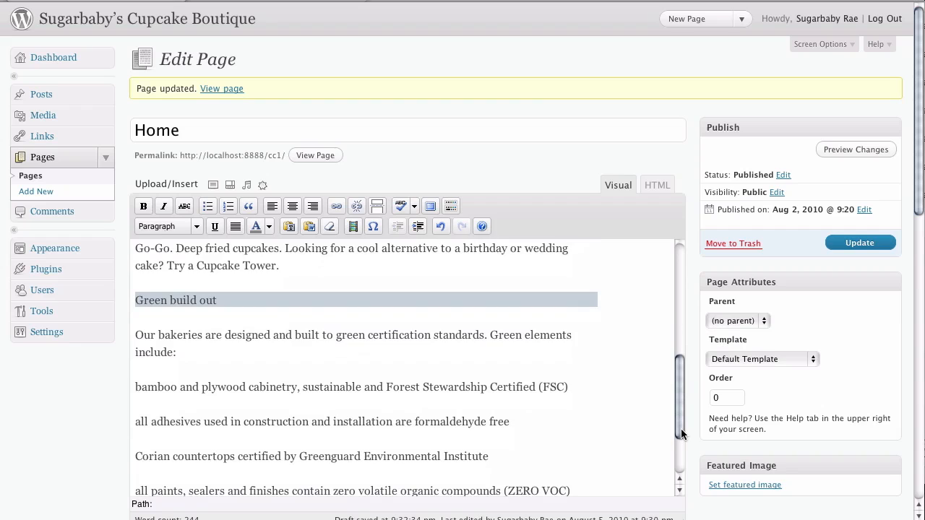
{"action": "scroll", "scroll_direction": "down", "scroll_amount": 3}
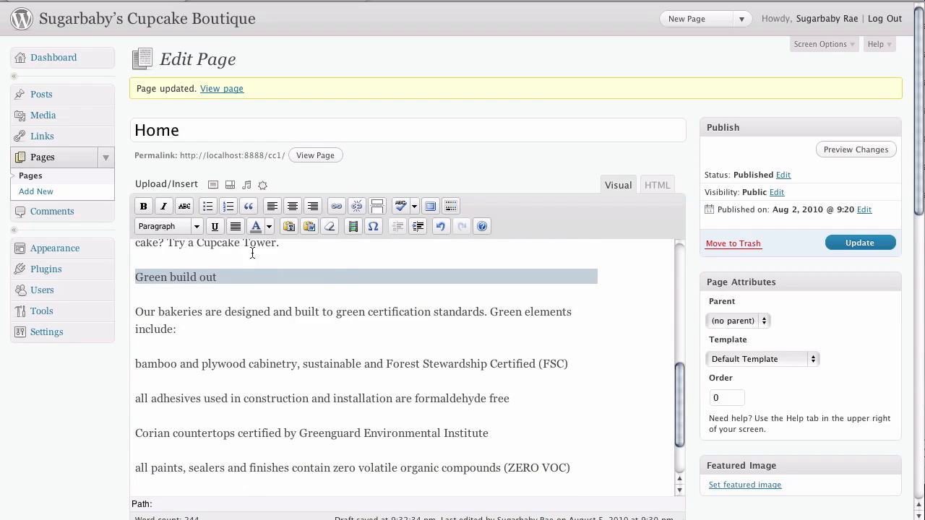
{"action": "left_click", "coordinate": [168, 226]}
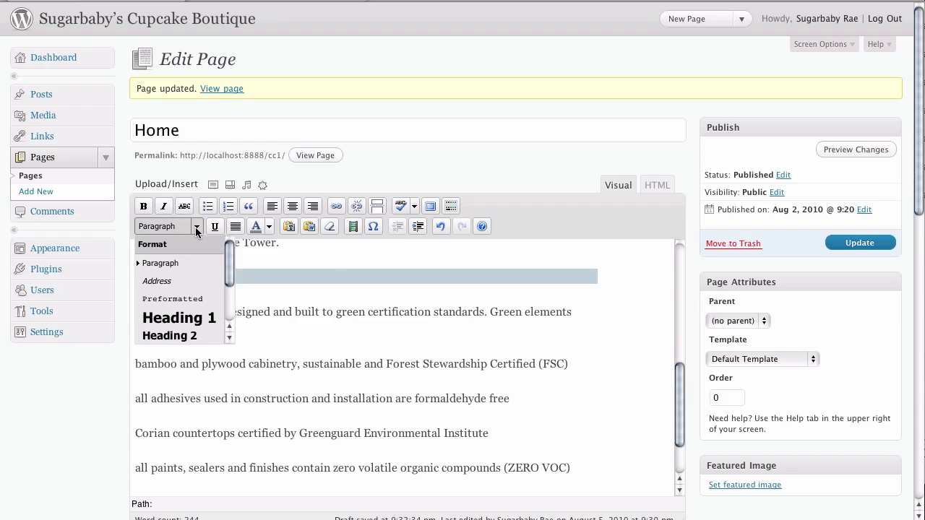
{"action": "scroll", "scroll_direction": "down", "scroll_amount": 3}
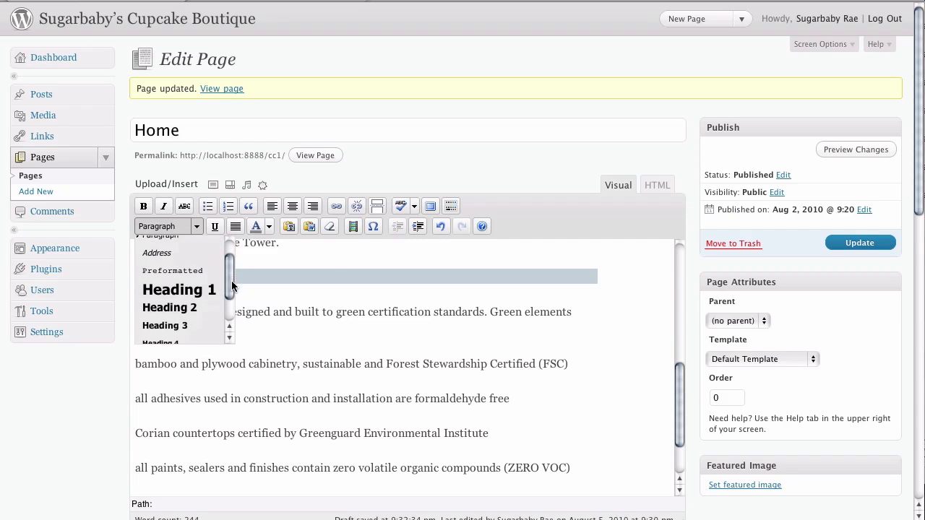
{"action": "left_click", "coordinate": [170, 307]}
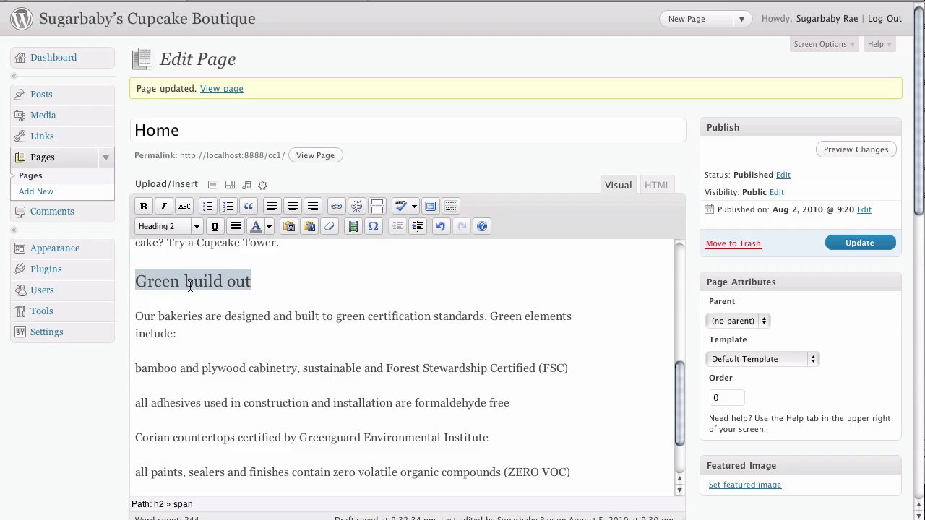
{"action": "left_click", "coordinate": [264, 282]}
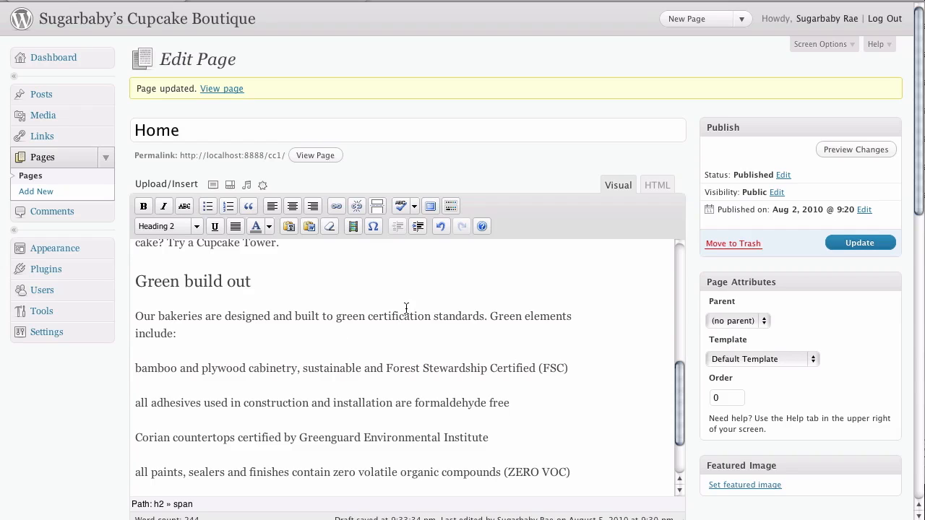
- Scroll through the page to review the headings, then update the Home page
{"action": "scroll", "scroll_direction": "down", "scroll_amount": 3}
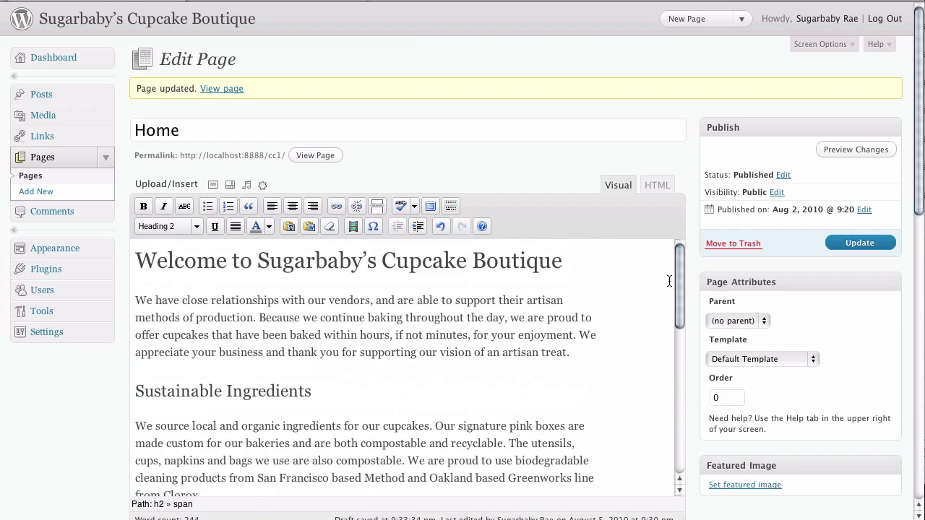
{"action": "scroll", "scroll_direction": "down", "scroll_amount": 3}
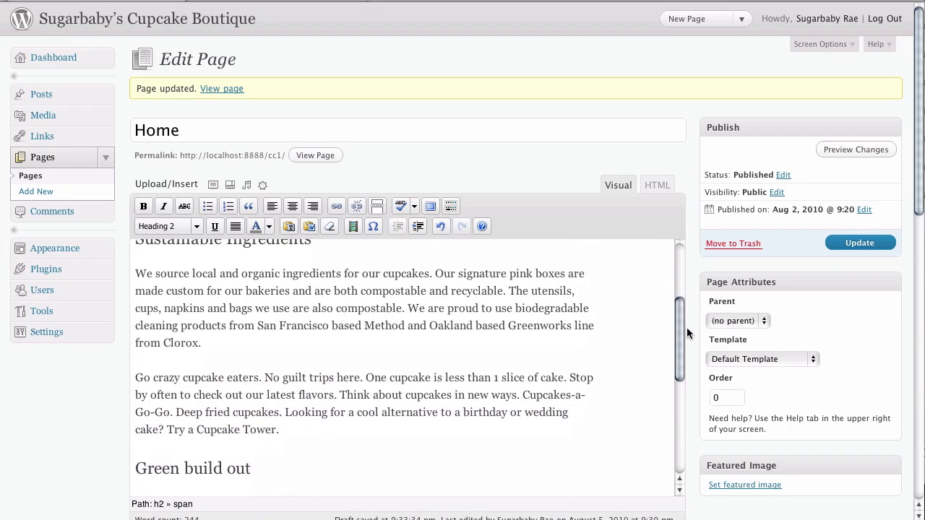
{"action": "scroll", "scroll_direction": "down", "scroll_amount": 3}
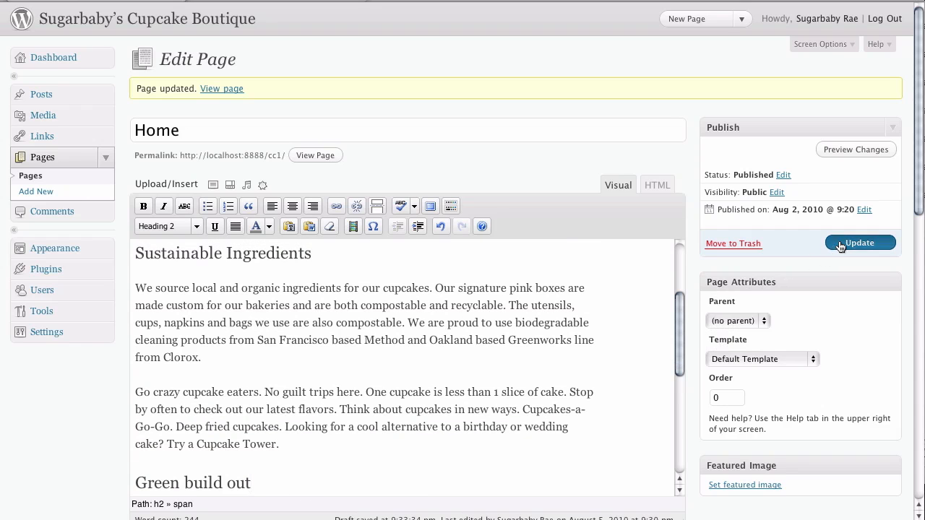
{"action": "left_click", "coordinate": [860, 242]}
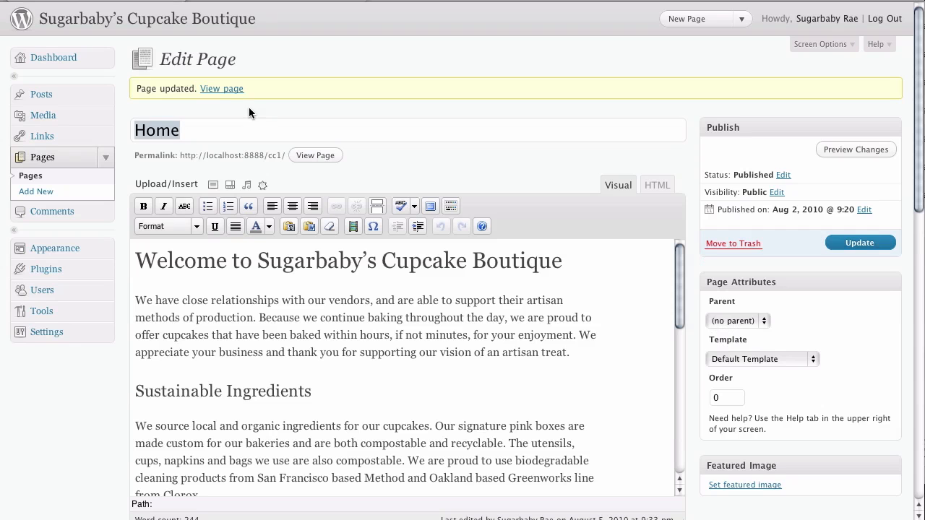
- View the live Home page and scroll past the welcome title and both subheadings
{"action": "left_click", "coordinate": [222, 88]}
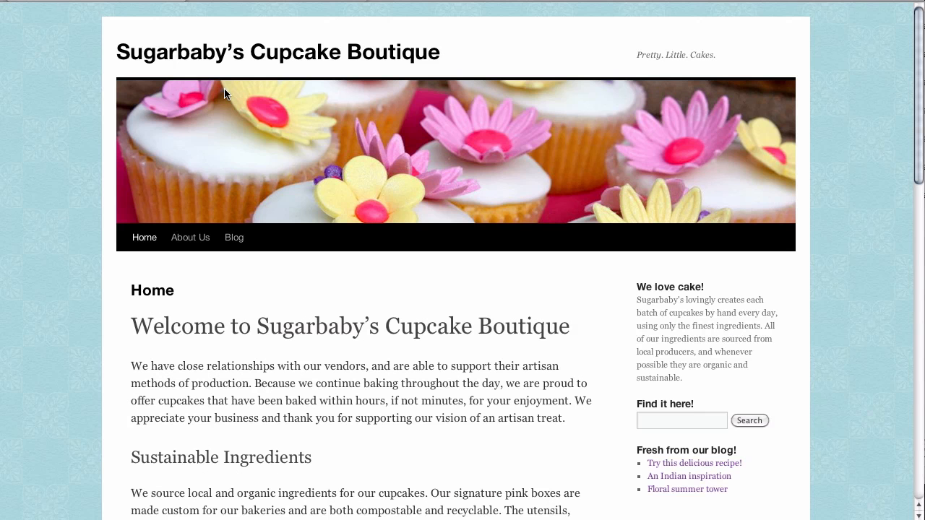
{"action": "scroll", "scroll_direction": "down", "scroll_amount": 3}
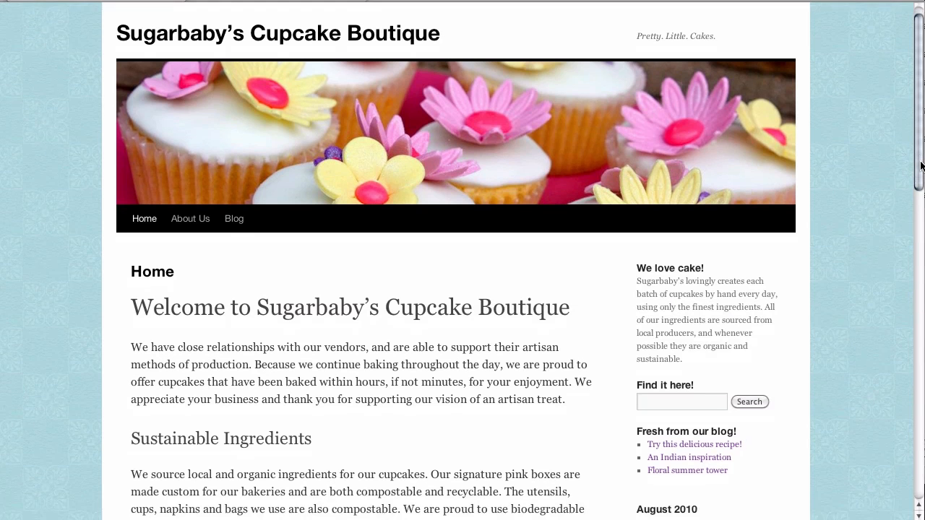
{"action": "scroll", "scroll_direction": "down", "scroll_amount": 3}
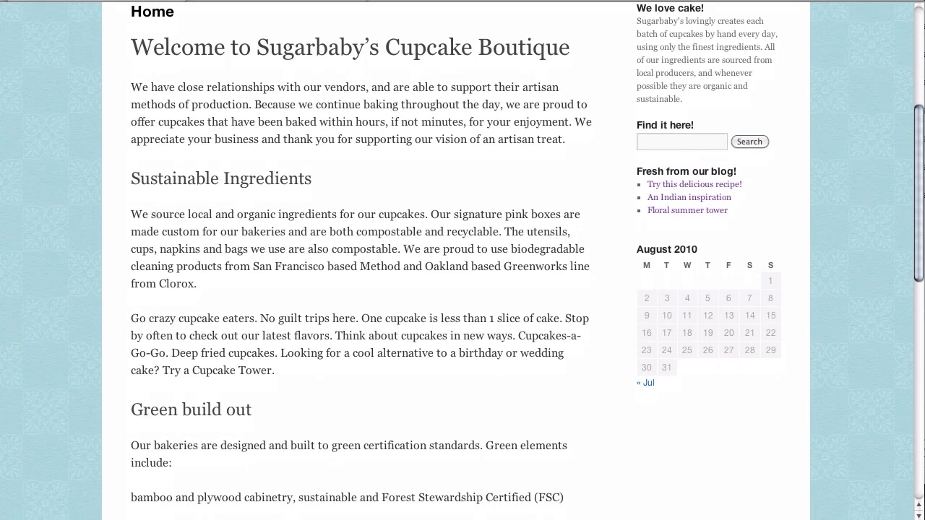
{"action": "mouse_move", "coordinate": [870, 258]}
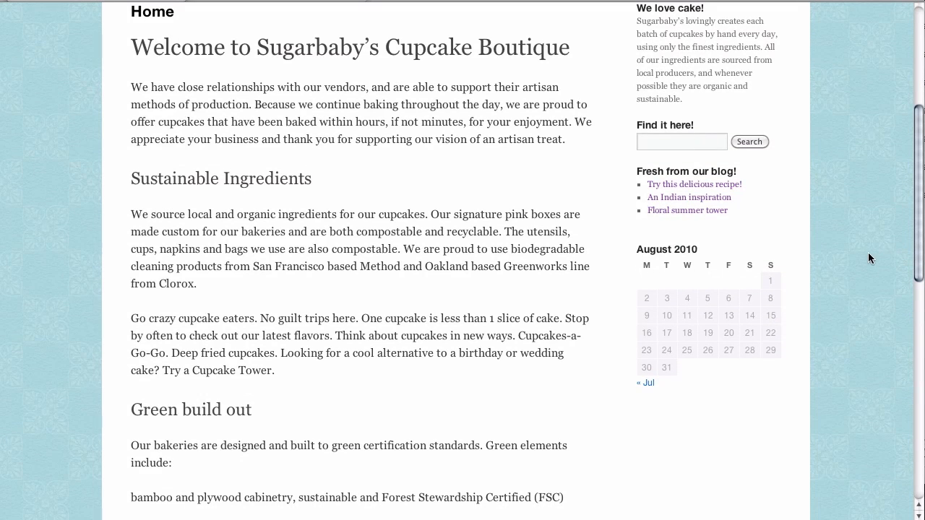
{"action": "mouse_move", "coordinate": [860, 262]}
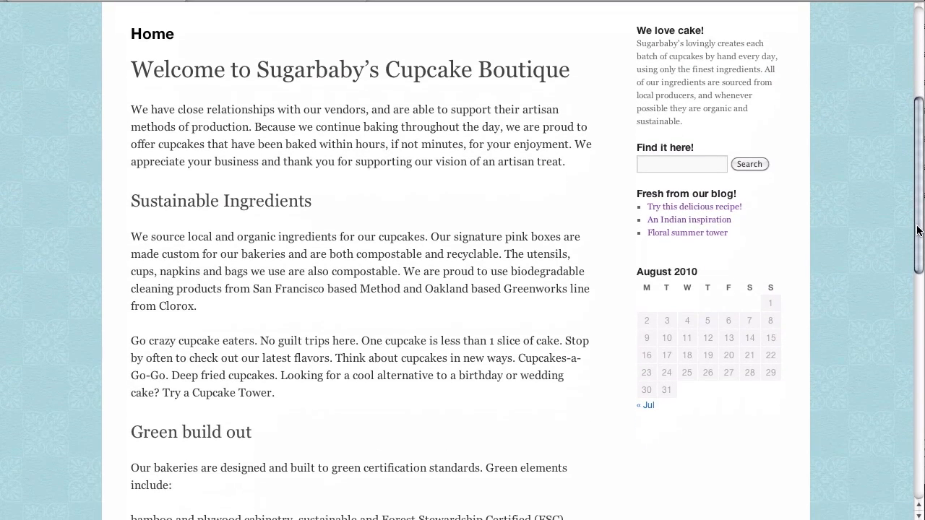
{"action": "scroll", "scroll_direction": "down", "scroll_amount": 3}
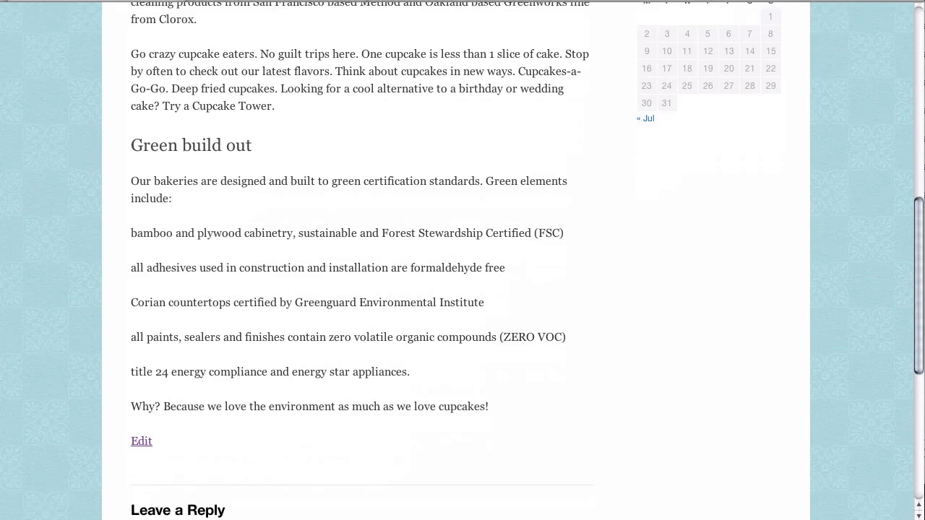
{"action": "scroll", "scroll_direction": "up", "scroll_amount": 3}
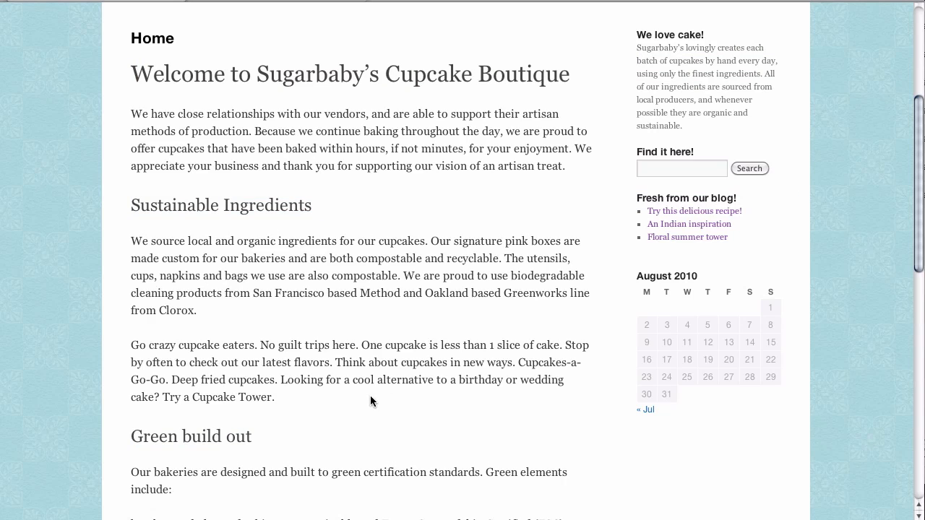
{"action": "mouse_move", "coordinate": [697, 419]}
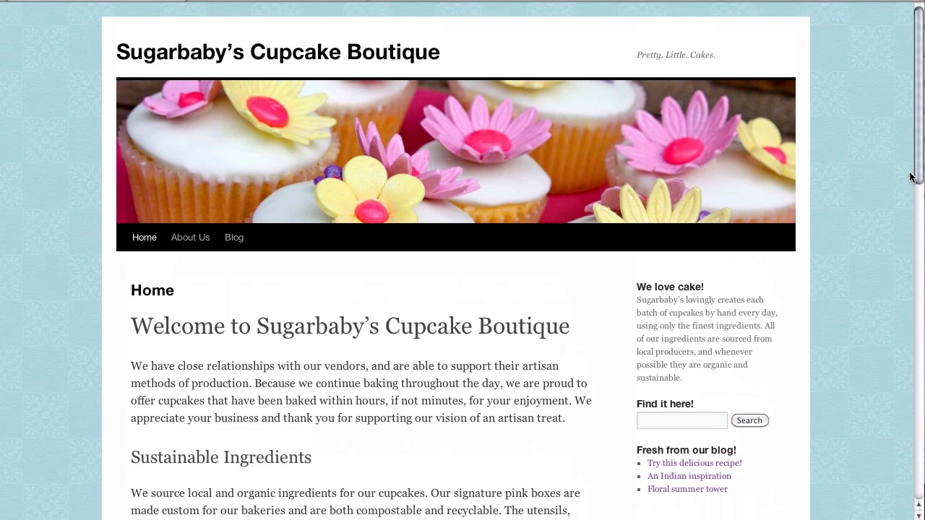
{"action": "mouse_move", "coordinate": [878, 213]}
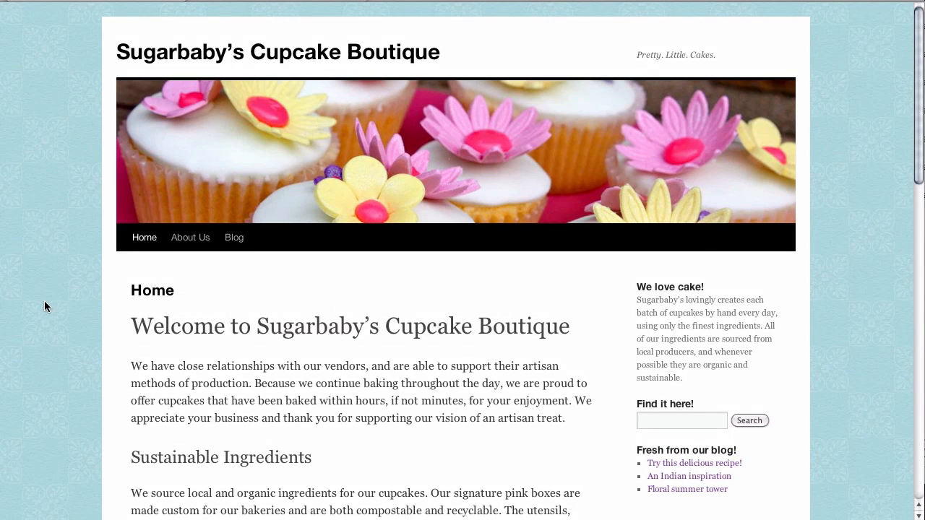
{"action": "mouse_move", "coordinate": [57, 319]}
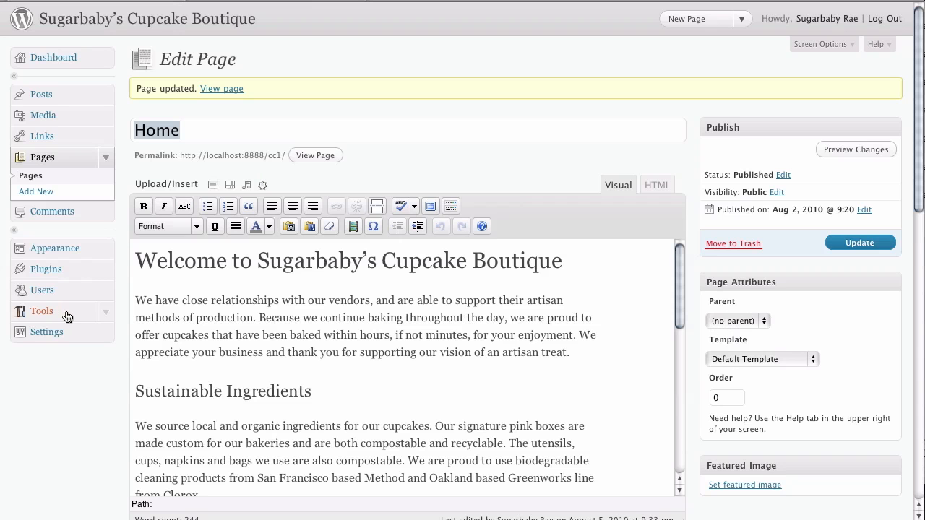
{"action": "mouse_move", "coordinate": [415, 178]}
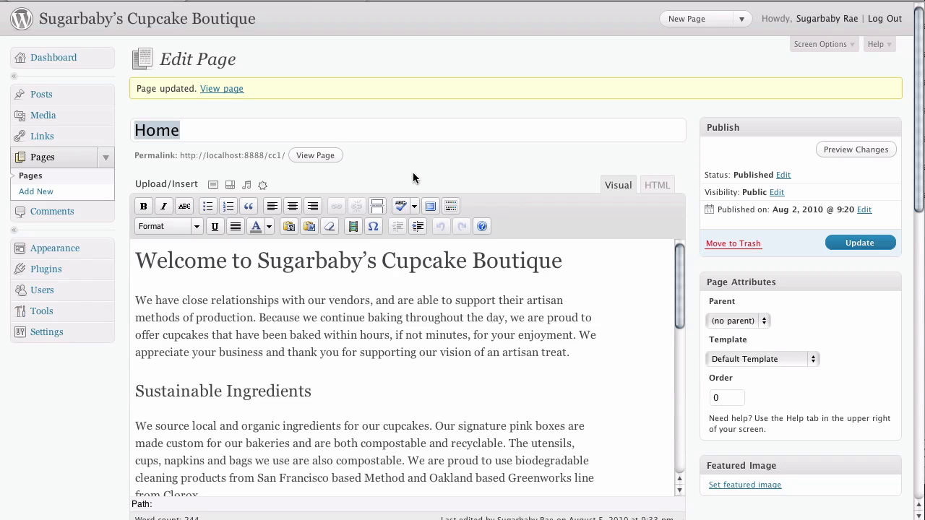
{"action": "mouse_move", "coordinate": [657, 164]}
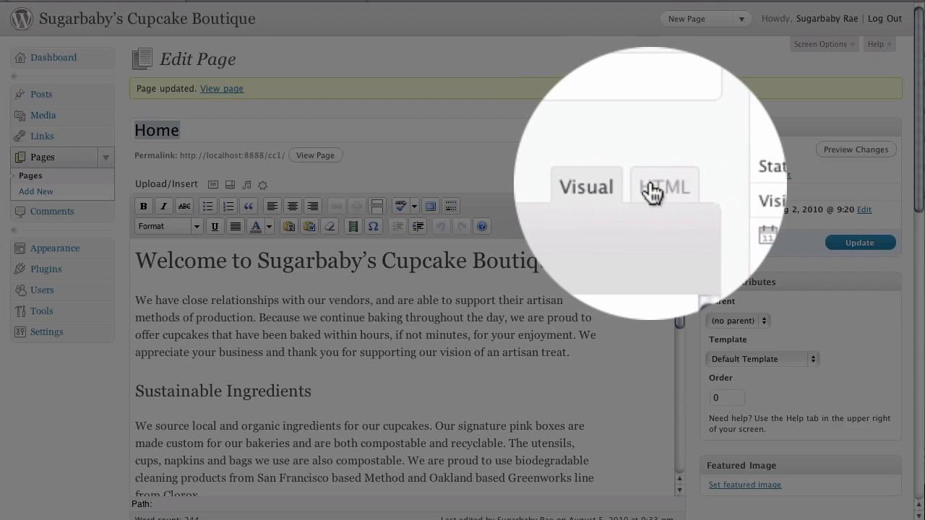
- Switch to HTML view and inspect the h2 heading line and untagged paragraphs
{"action": "left_click", "coordinate": [664, 187]}
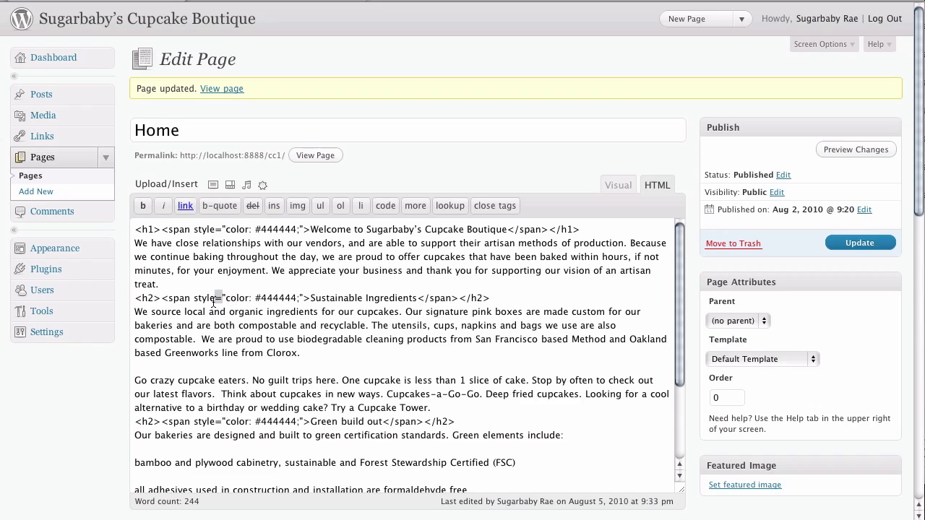
{"action": "triple_click", "coordinate": [311, 298]}
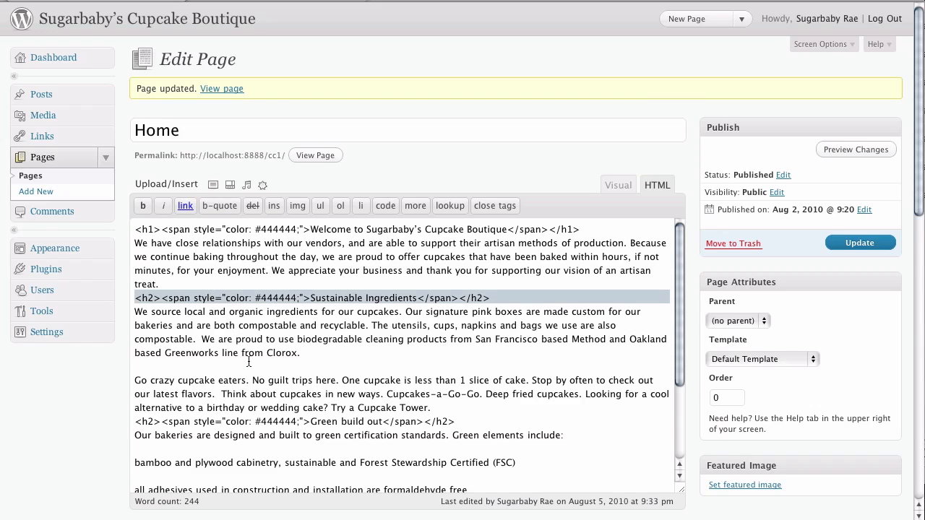
{"action": "mouse_move", "coordinate": [262, 370]}
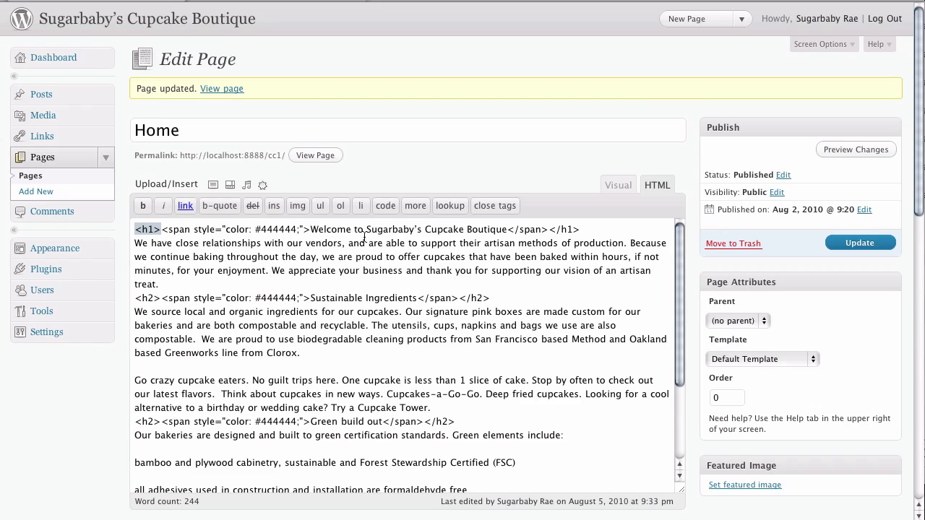
{"action": "mouse_move", "coordinate": [587, 229]}
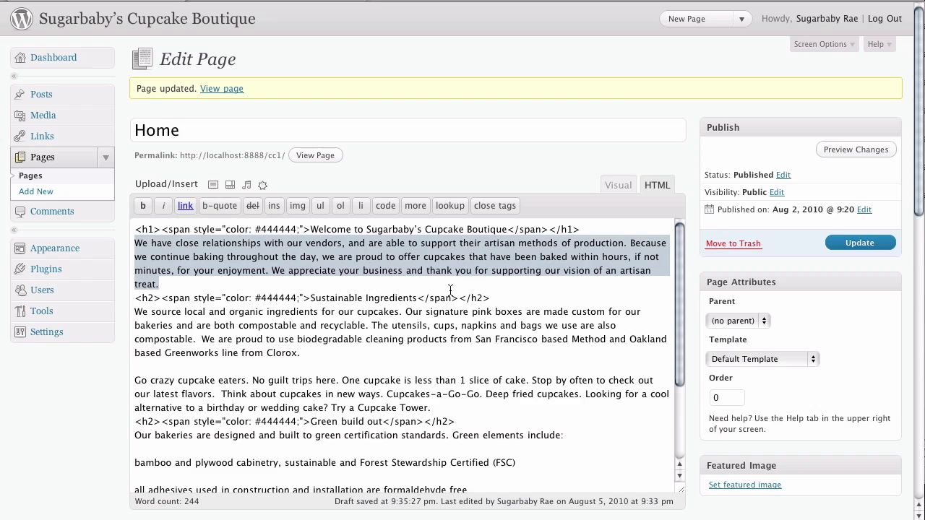
{"action": "left_click", "coordinate": [158, 284]}
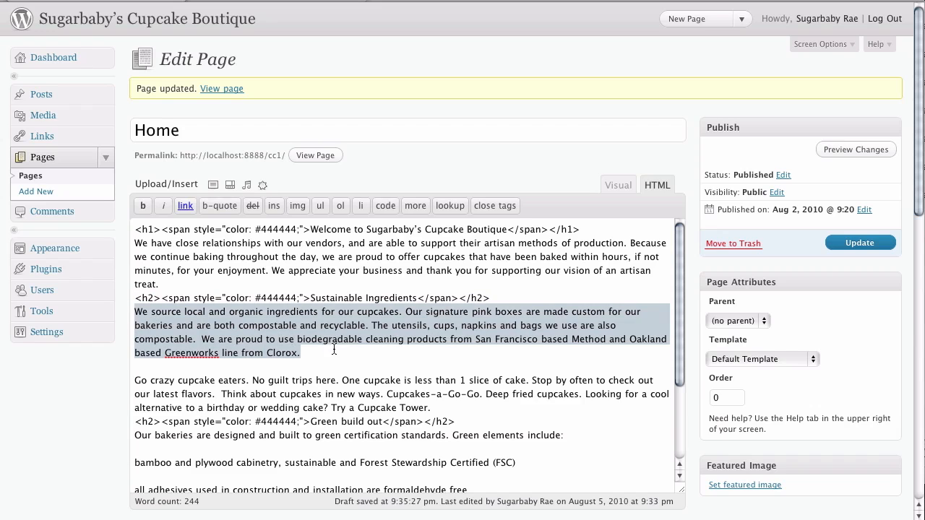
{"action": "left_click", "coordinate": [301, 353]}
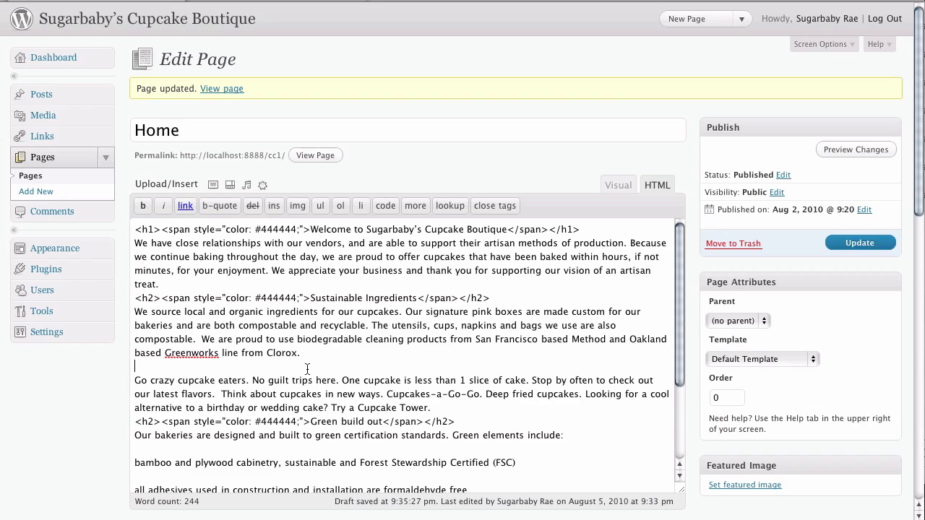
{"action": "mouse_move", "coordinate": [679, 323]}
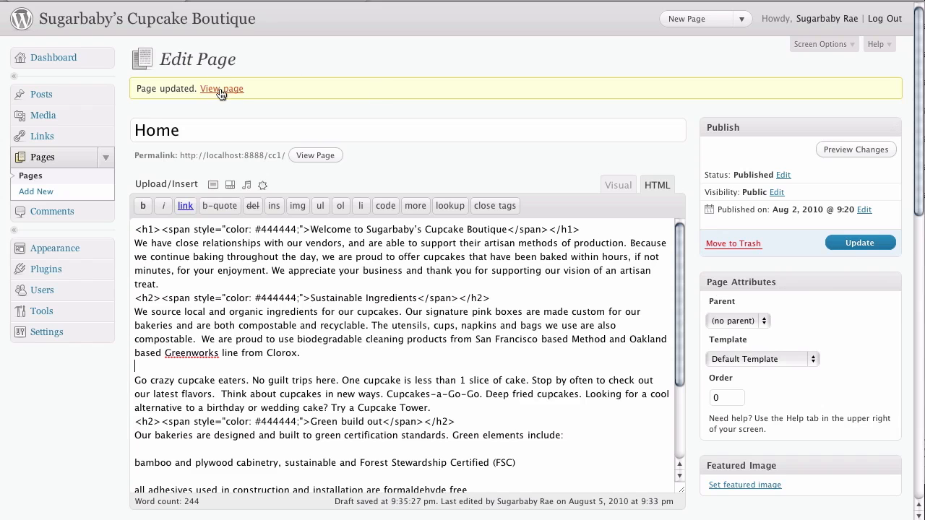
- Reopen the live Home page and scroll through it to compare with the bold-heading version
{"action": "left_click", "coordinate": [221, 89]}
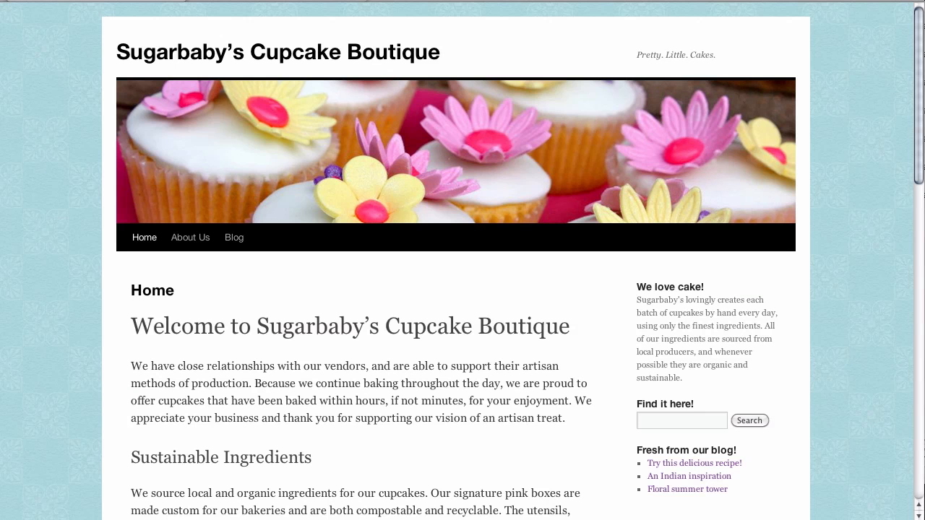
{"action": "scroll", "scroll_direction": "down", "scroll_amount": 3}
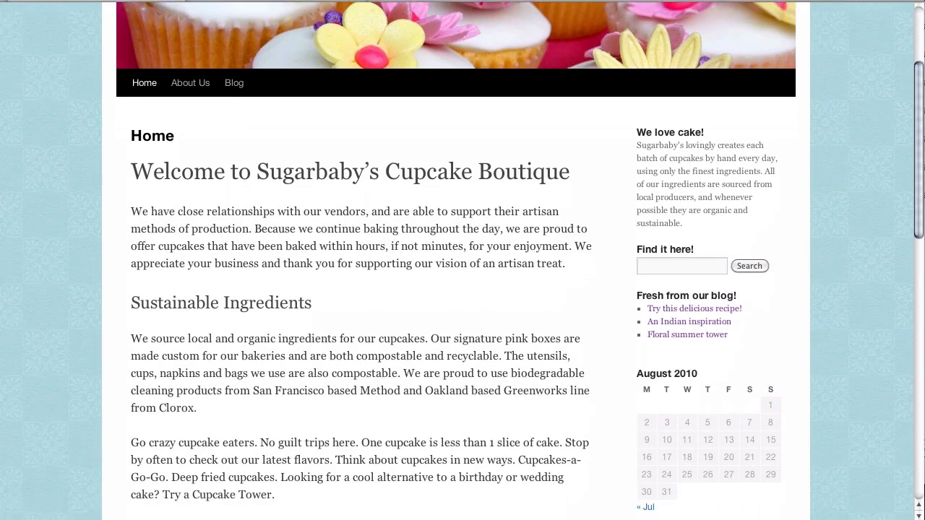
{"action": "scroll", "scroll_direction": "down", "scroll_amount": 3}
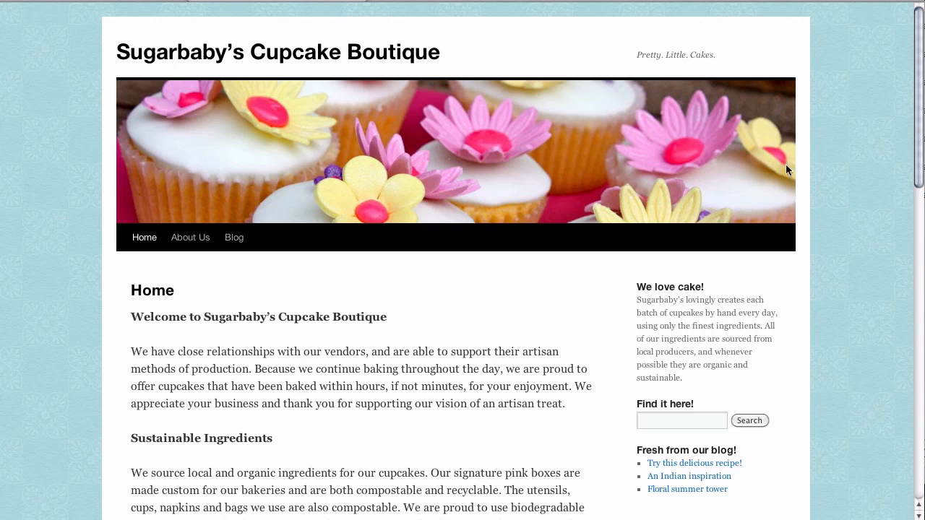
{"action": "scroll", "scroll_direction": "down", "scroll_amount": 3}
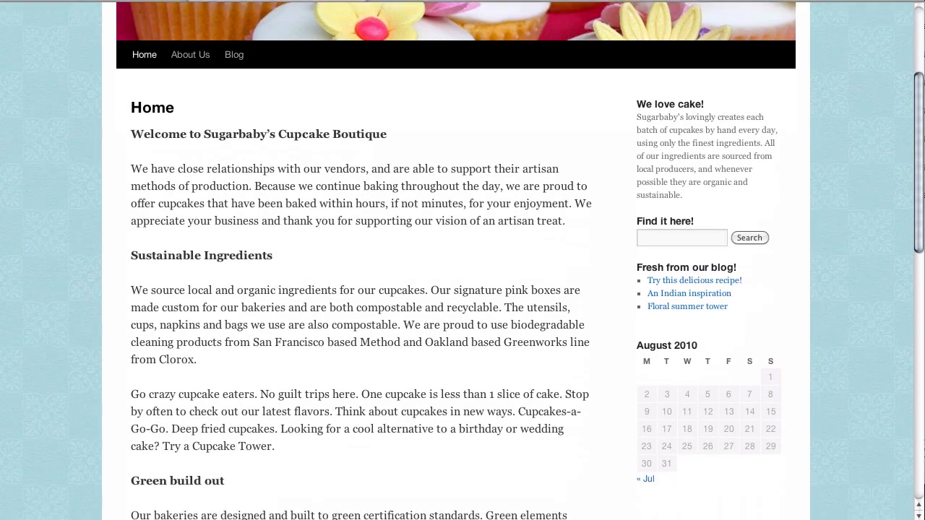
{"action": "scroll", "scroll_direction": "down", "scroll_amount": 3}
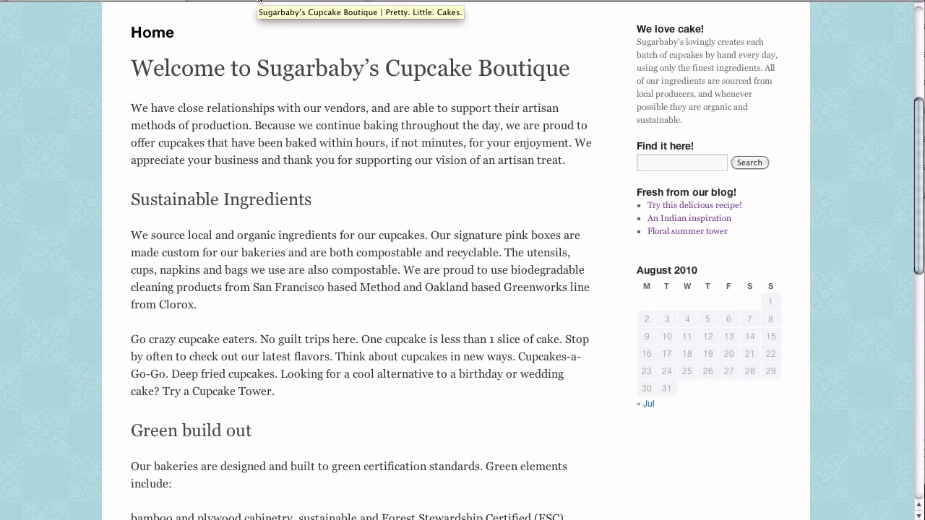
{"action": "mouse_move", "coordinate": [295, 107]}
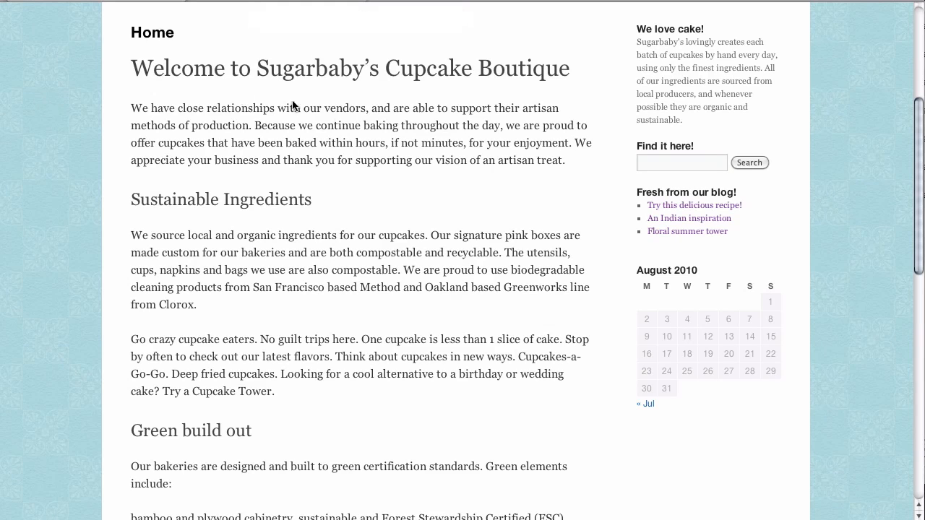
{"action": "mouse_move", "coordinate": [254, 227]}
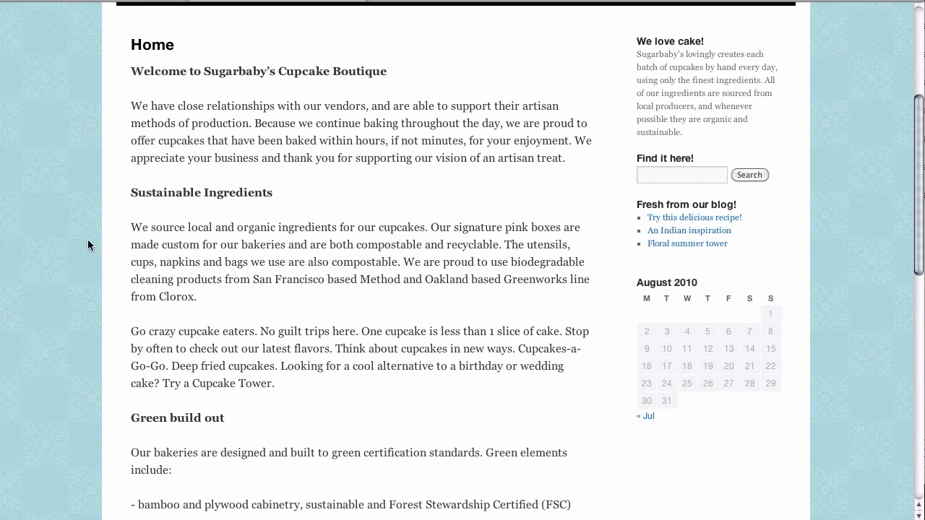
{"action": "mouse_move", "coordinate": [80, 230]}
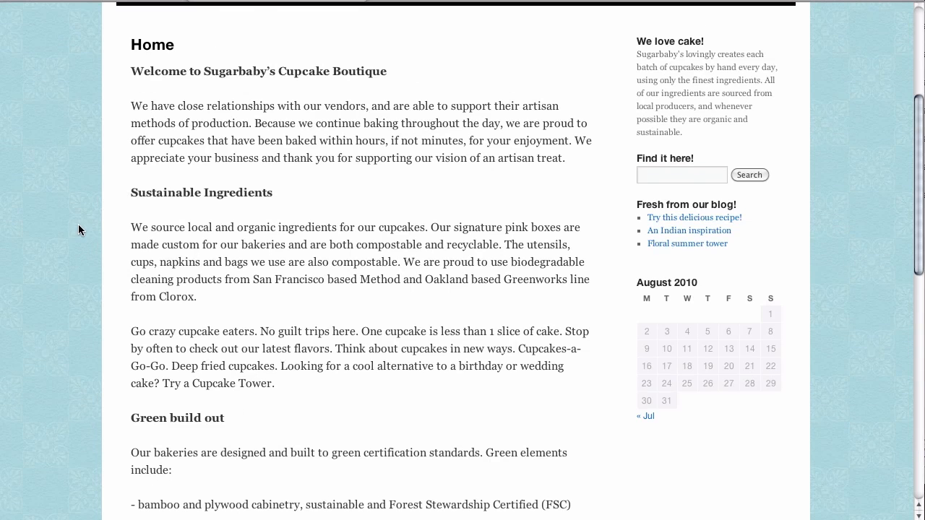
{"action": "mouse_move", "coordinate": [463, 72]}
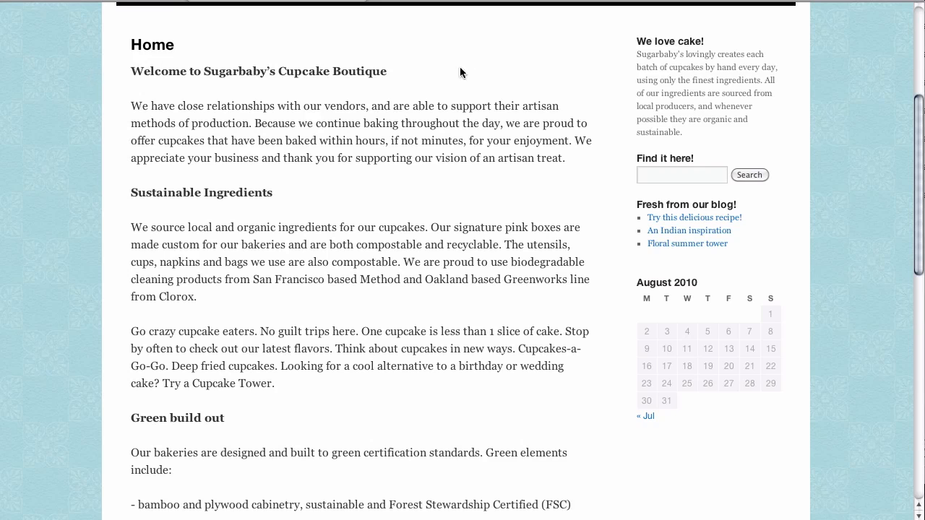
{"action": "mouse_move", "coordinate": [90, 24]}
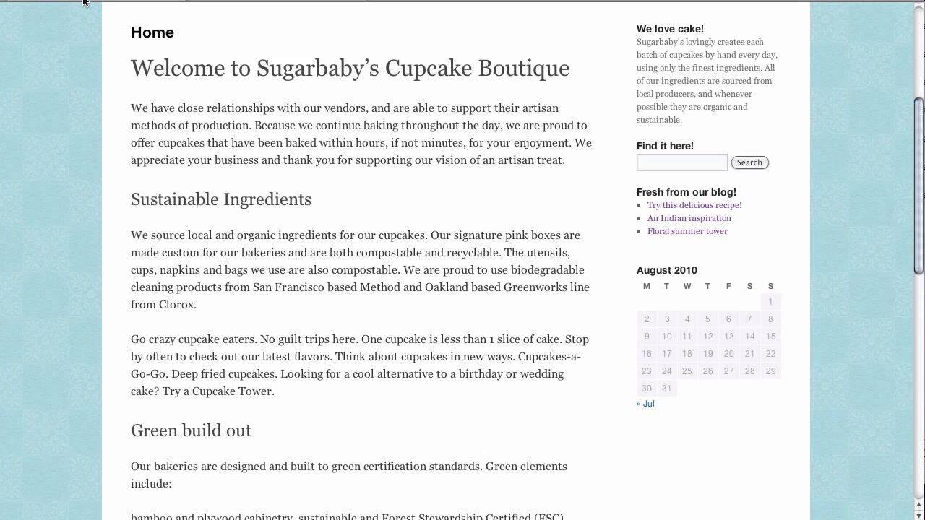
{"action": "mouse_move", "coordinate": [258, 137]}
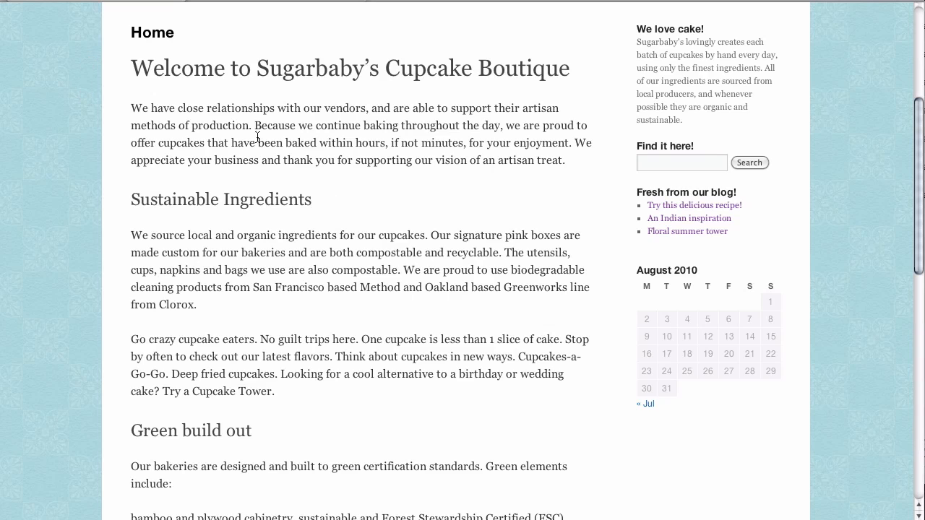
{"action": "mouse_move", "coordinate": [341, 322]}
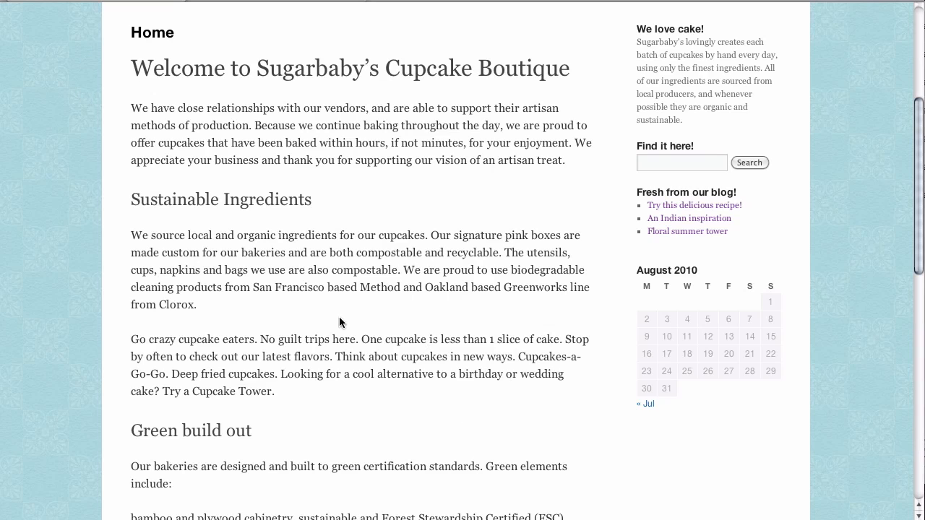
{"action": "mouse_move", "coordinate": [91, 208]}
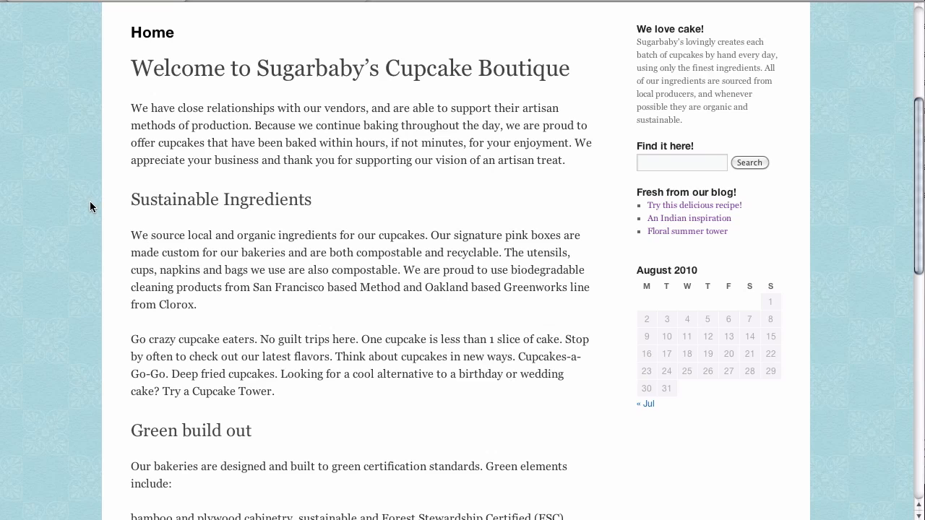
{"action": "mouse_move", "coordinate": [90, 300]}
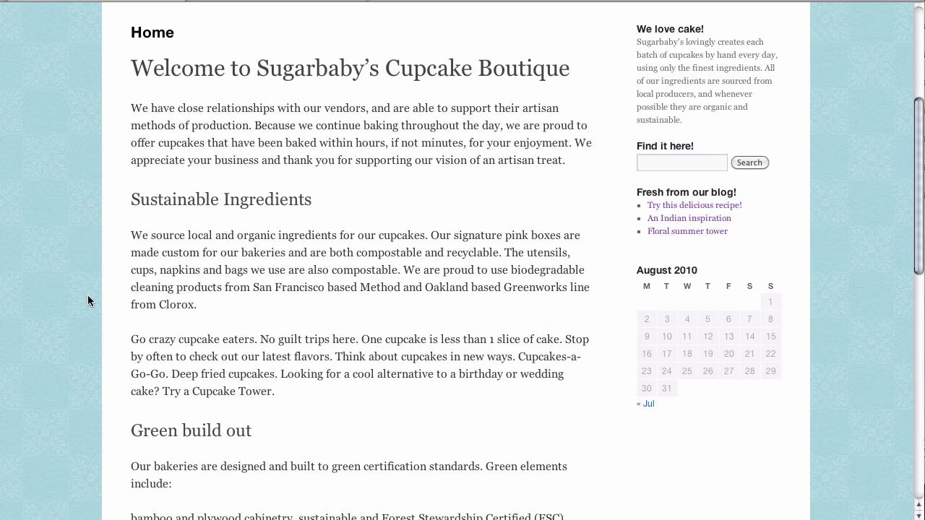
{"action": "mouse_move", "coordinate": [91, 301]}
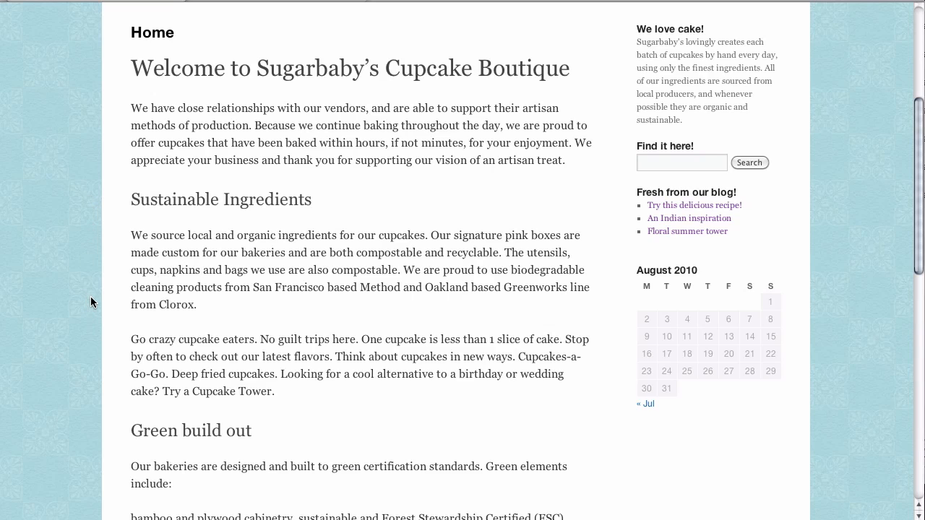